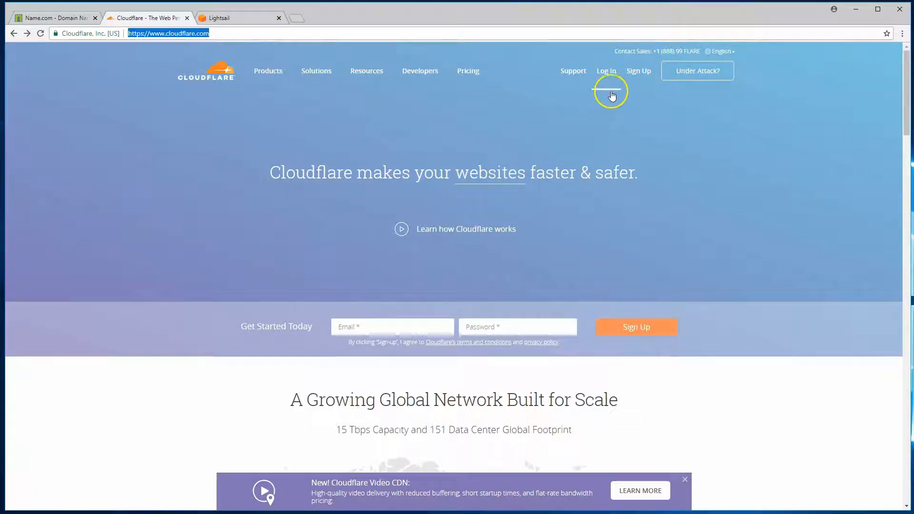
Go from cloudflare.com to logging in with the existing Cloudflare account
left_click(638, 70)
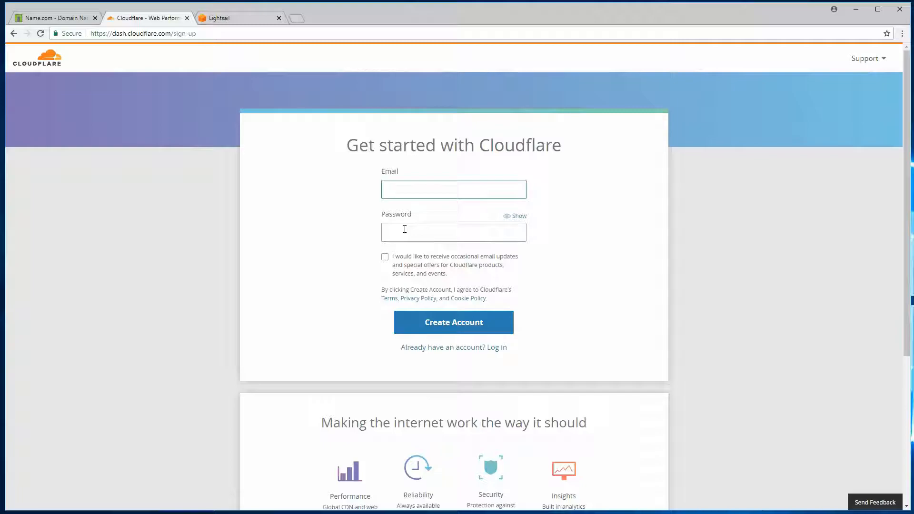
left_click(452, 189)
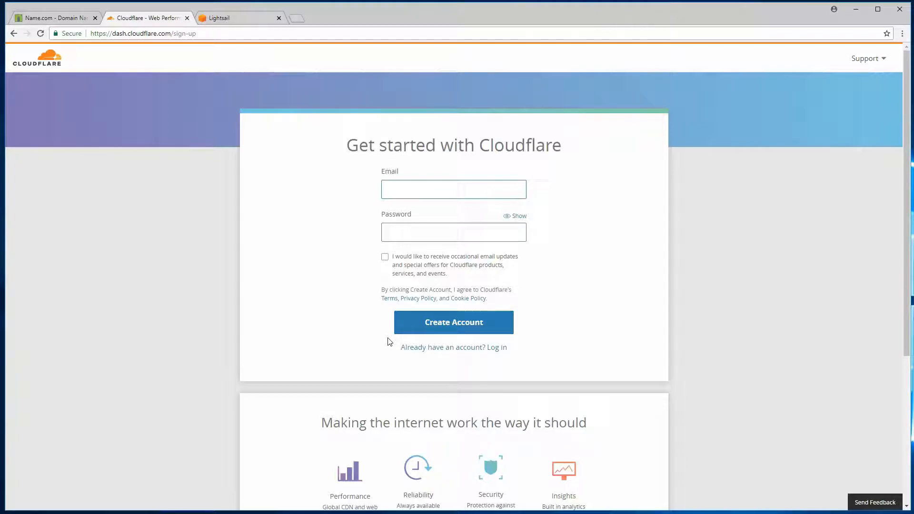
left_click(453, 322)
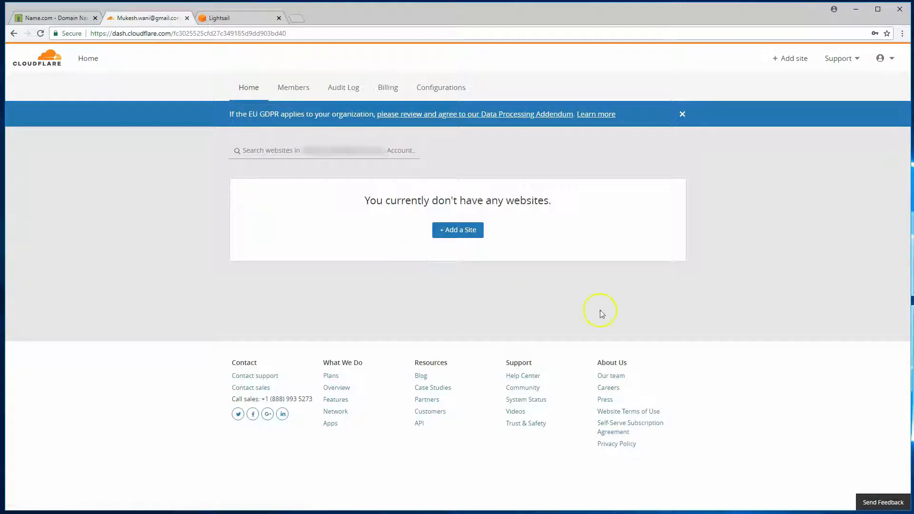
mouse_move(345, 194)
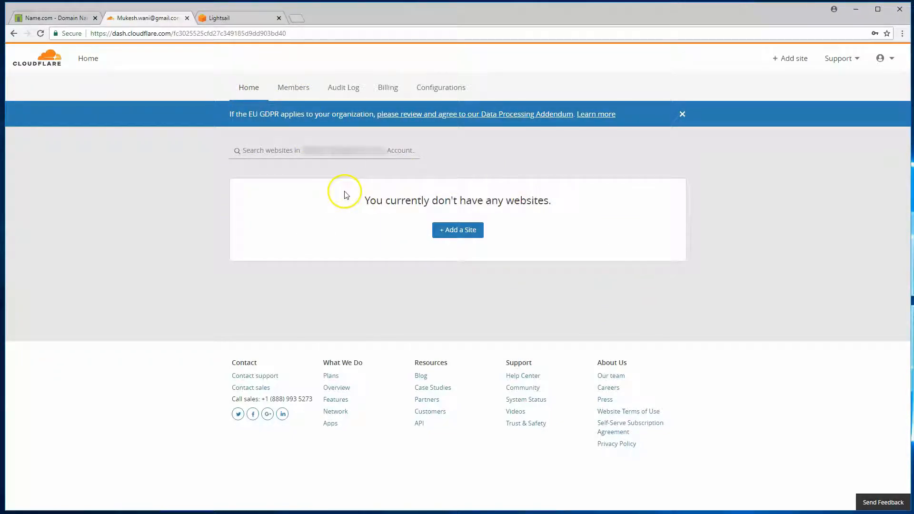
mouse_move(560, 259)
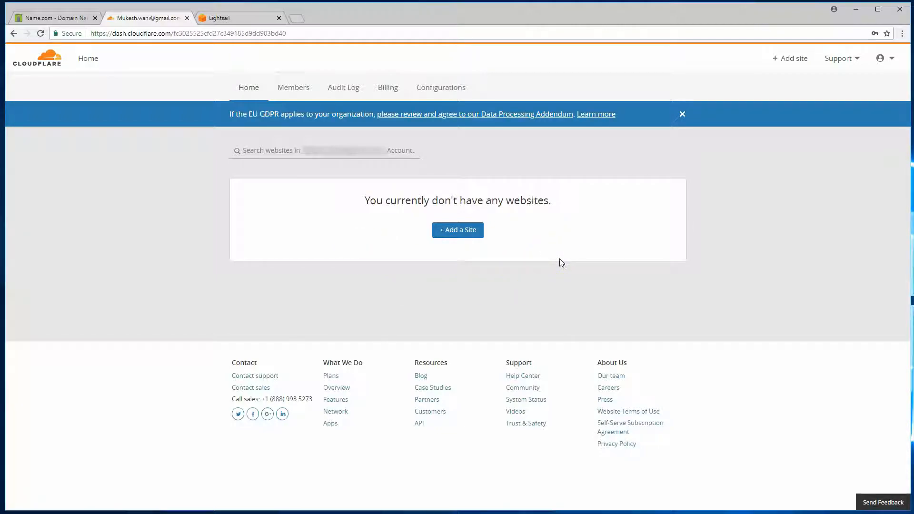
Add inspird.us as a new site on the Cloudflare account
left_click(457, 230)
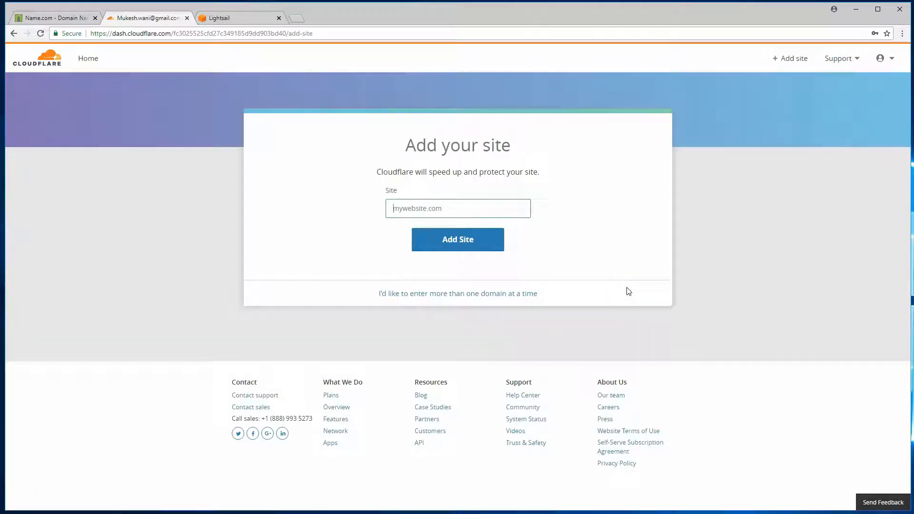
mouse_move(592, 267)
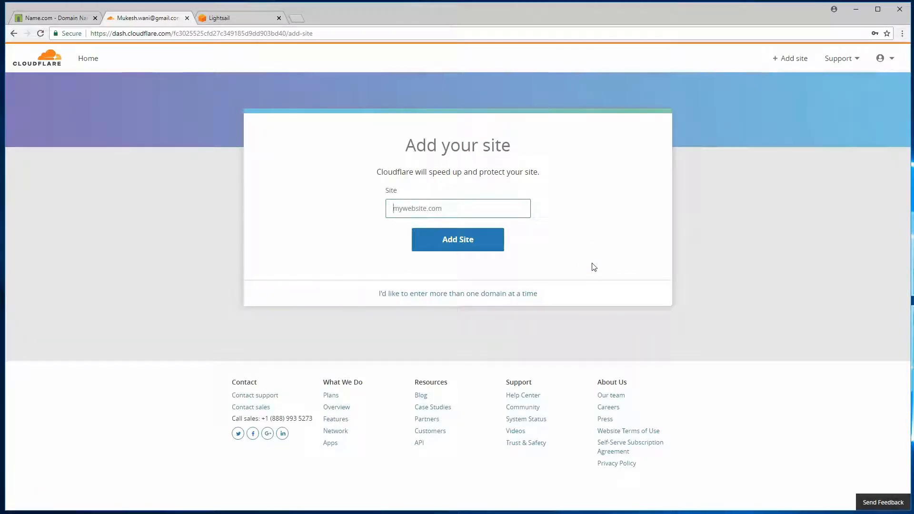
type("In")
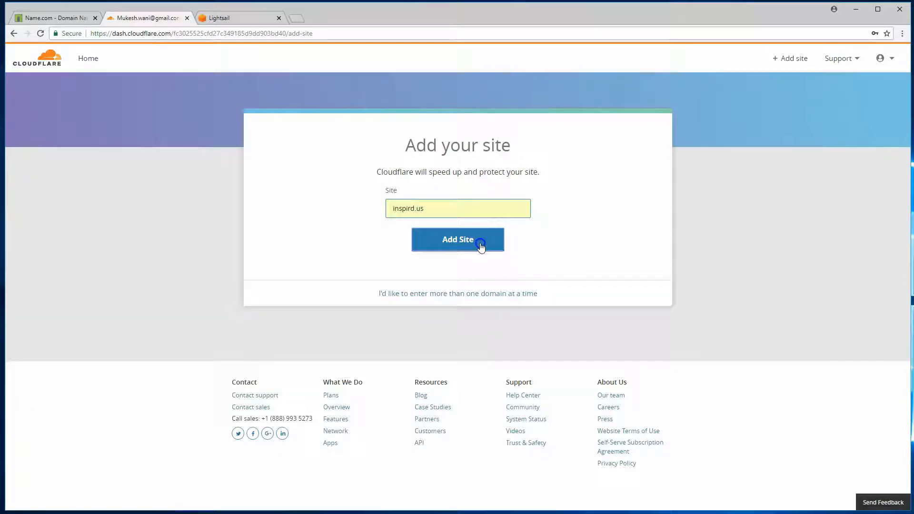
left_click(457, 239)
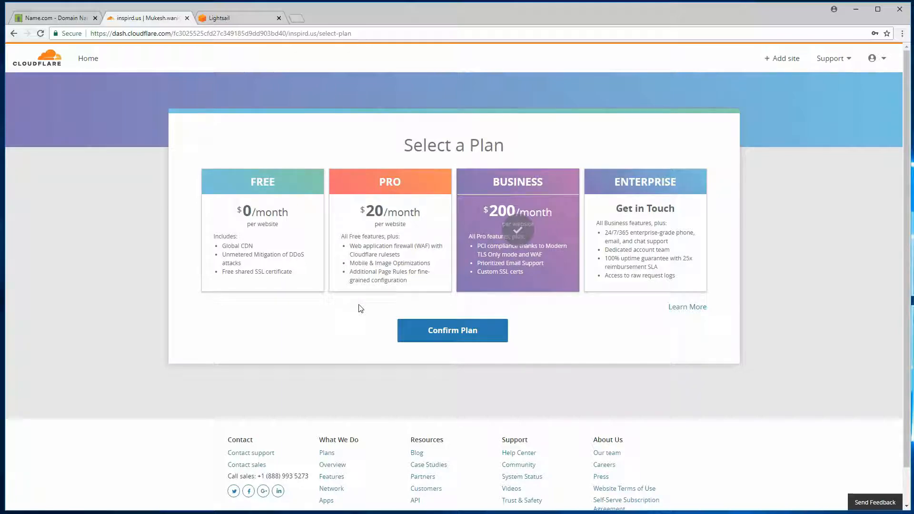
Choose the FREE $0/month plan for inspird.us and confirm the purchase
left_click(261, 233)
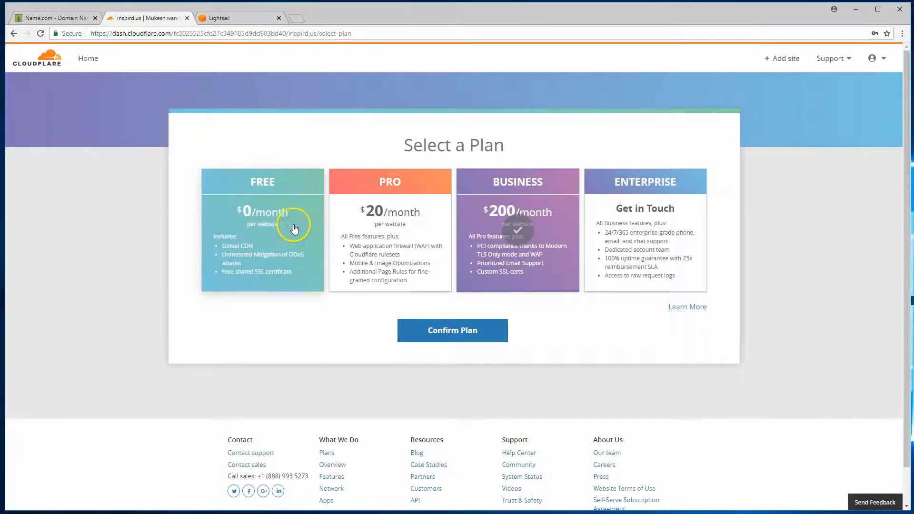
left_click(452, 330)
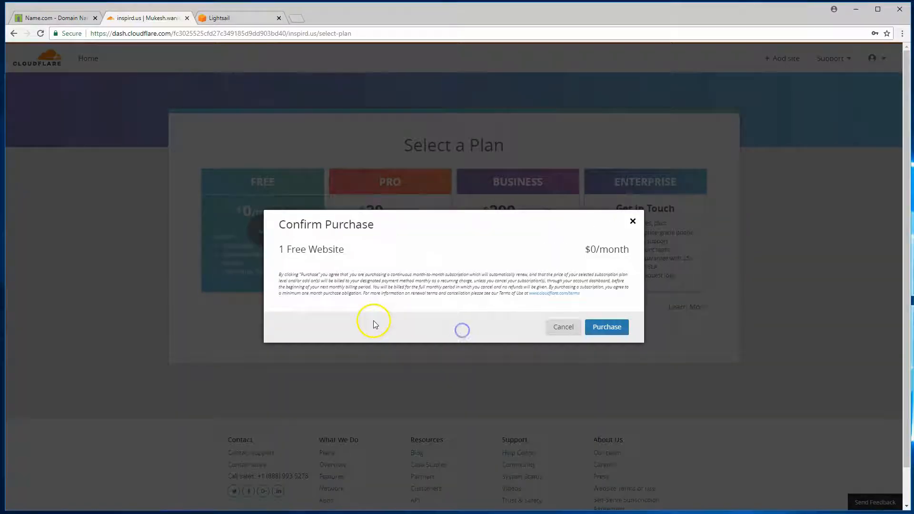
left_click(605, 327)
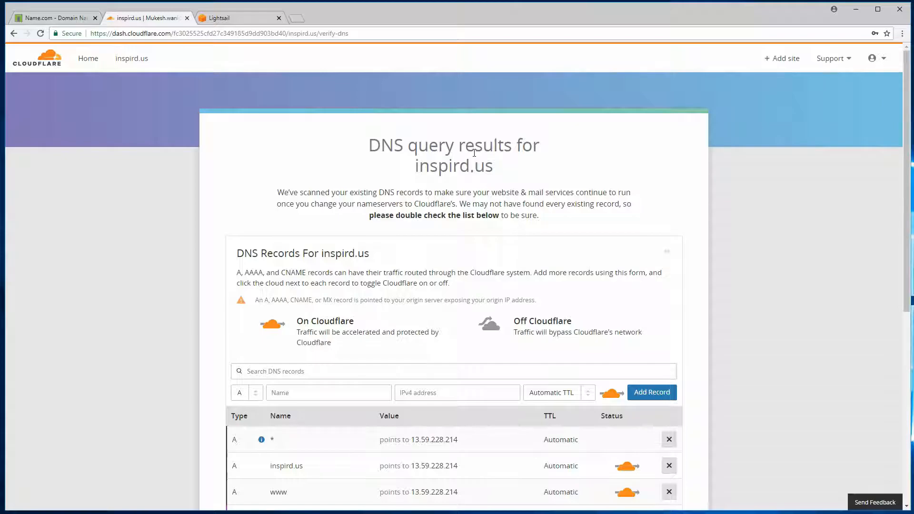
Review the scanned DNS records and record types, then continue to nameserver setup
scroll("down", 3)
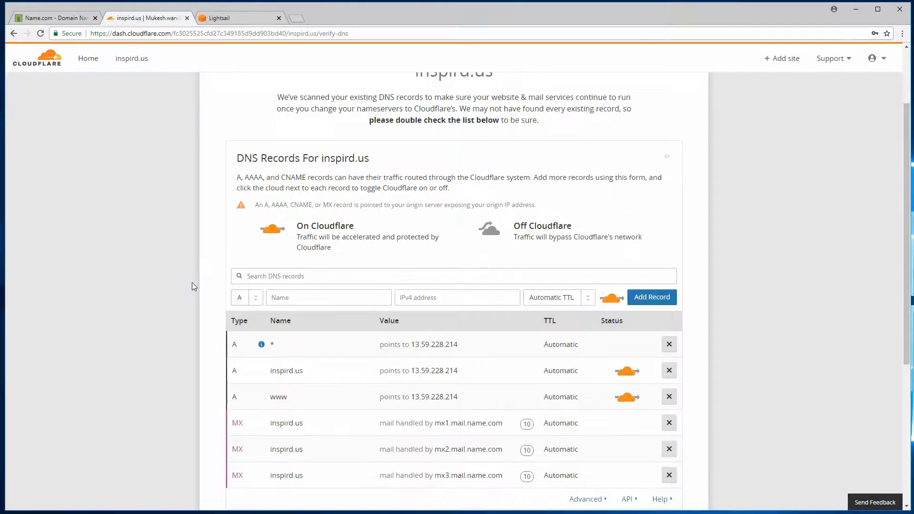
scroll("down", 3)
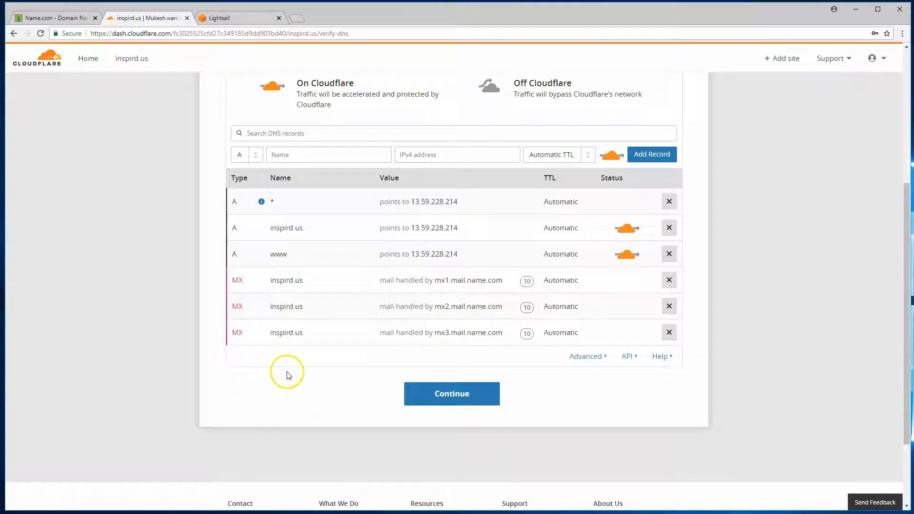
mouse_move(202, 219)
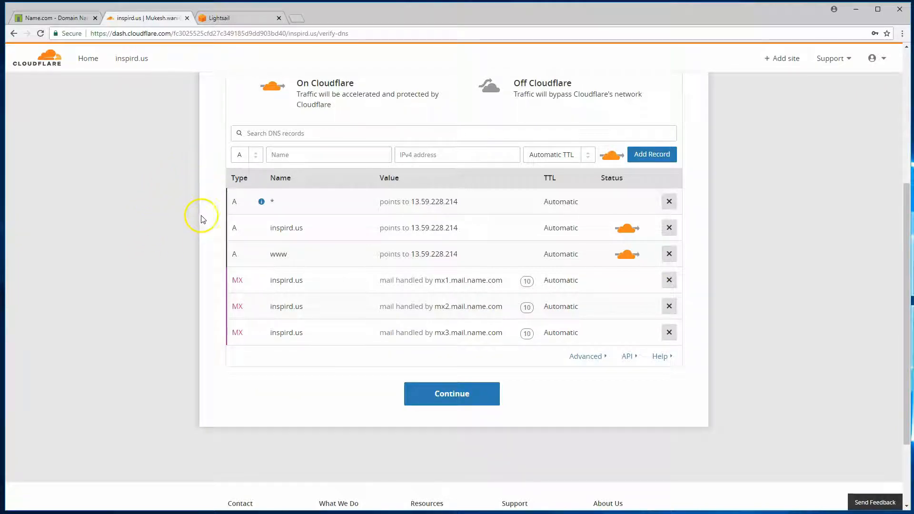
mouse_move(375, 163)
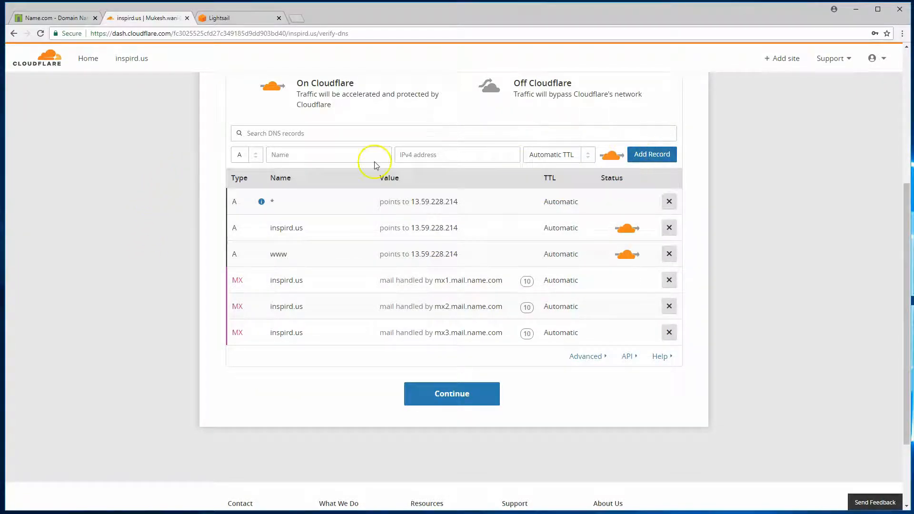
left_click(244, 154)
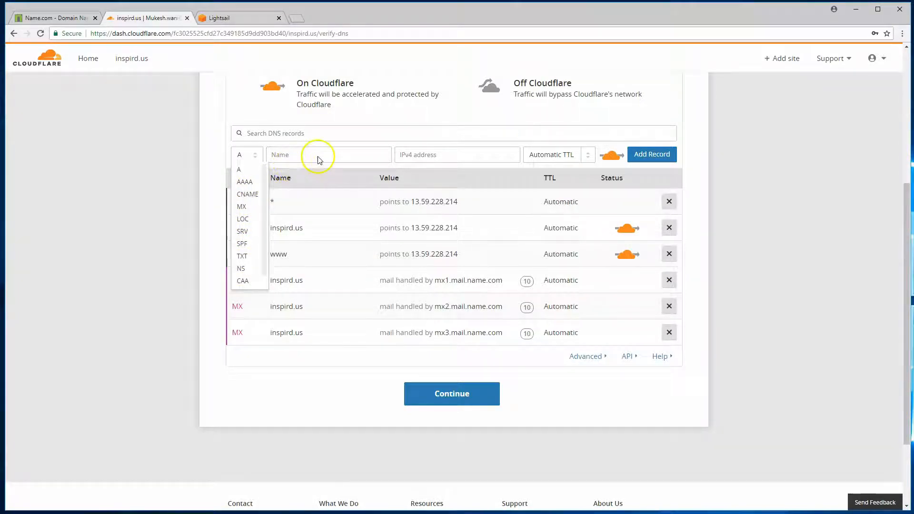
mouse_move(431, 154)
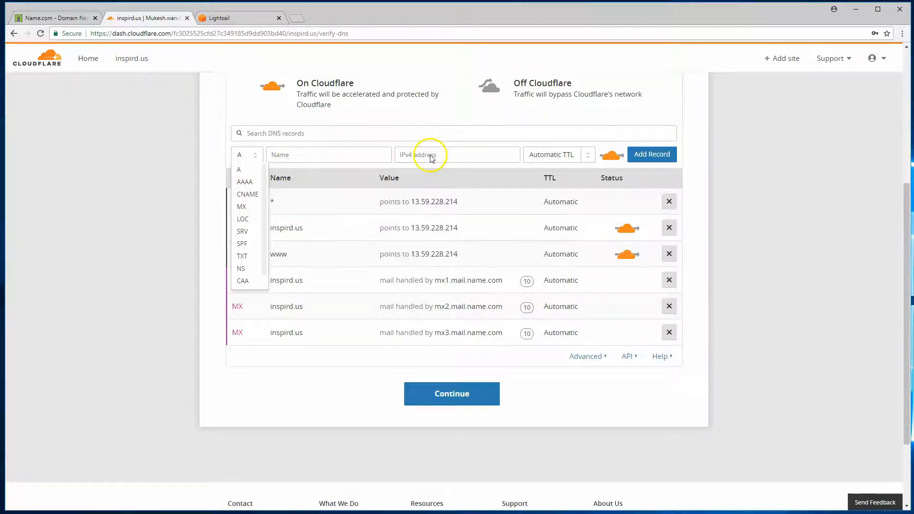
mouse_move(132, 94)
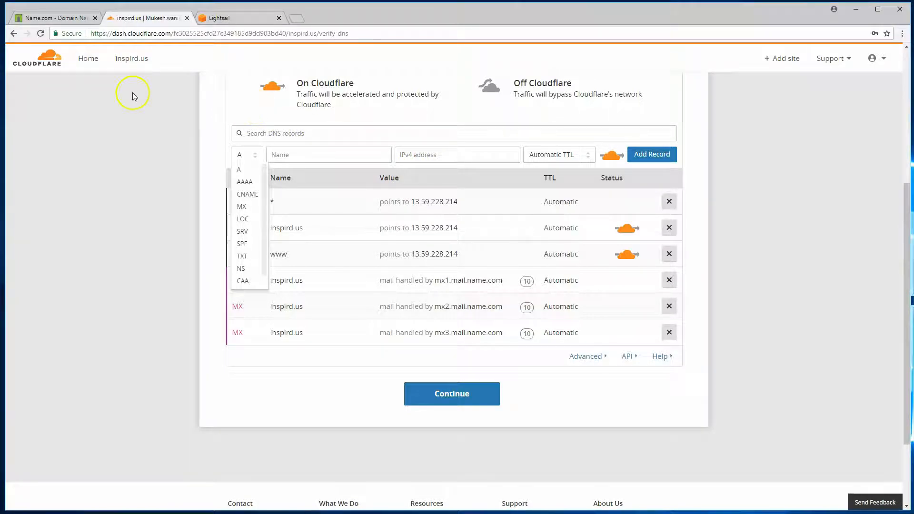
mouse_move(626, 165)
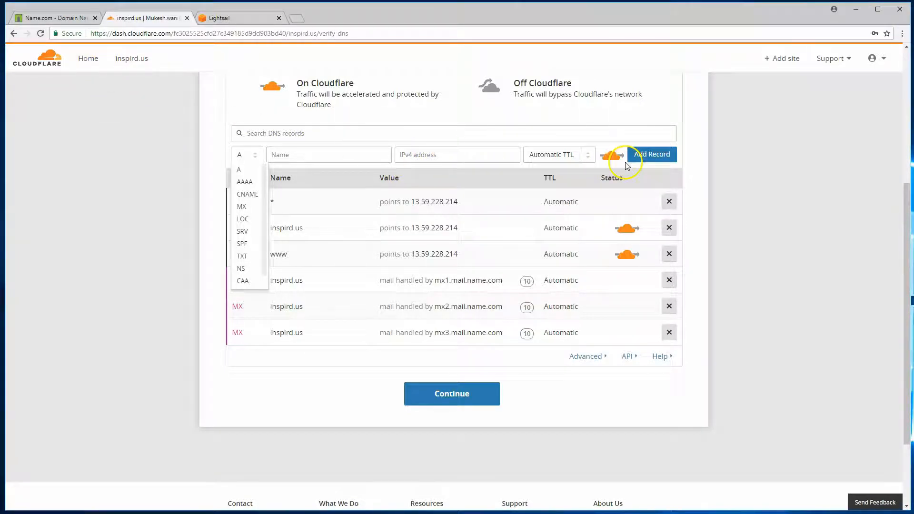
mouse_move(175, 289)
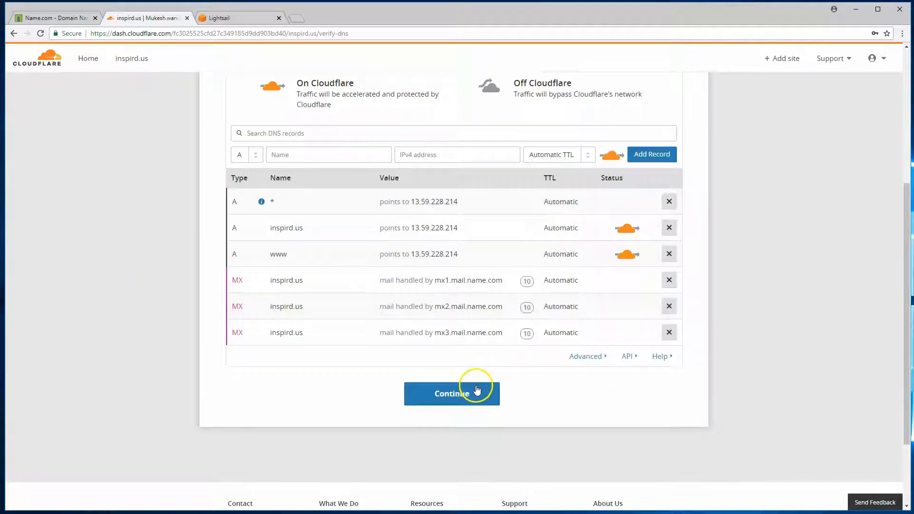
left_click(451, 393)
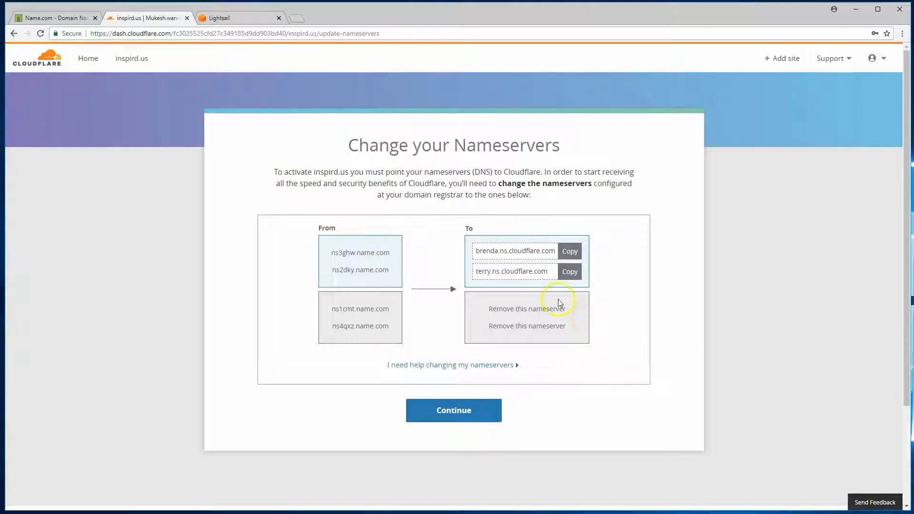
mouse_move(408, 241)
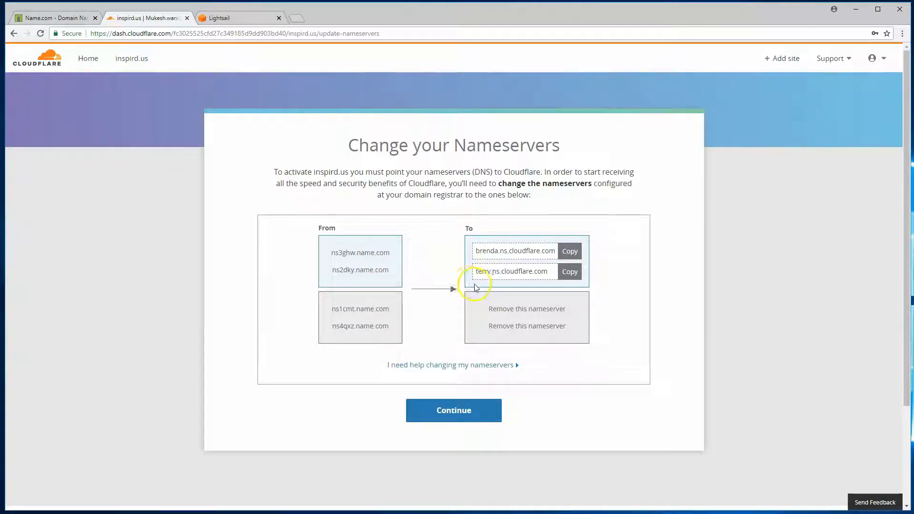
mouse_move(462, 240)
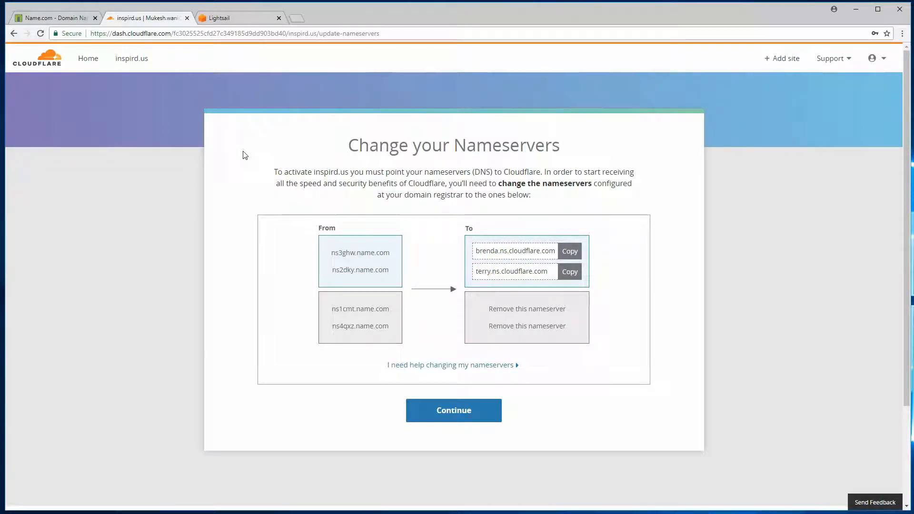
mouse_move(87, 58)
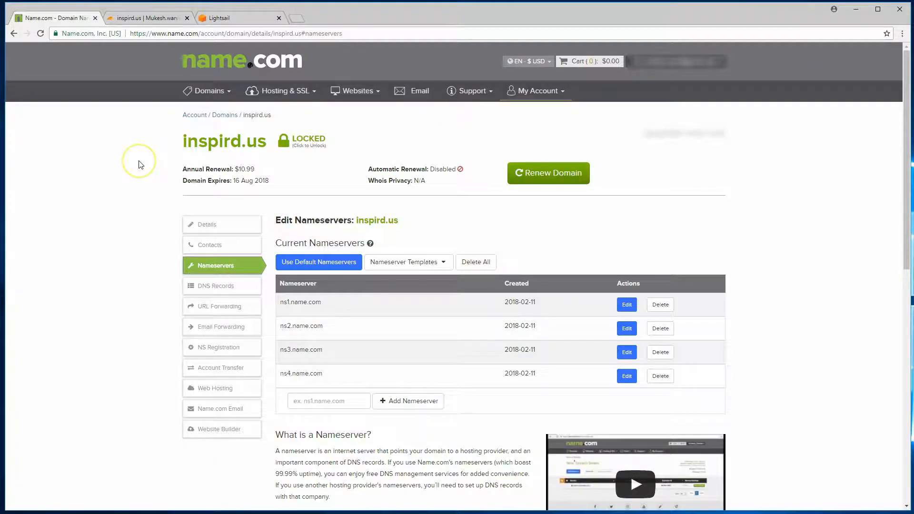
mouse_move(139, 161)
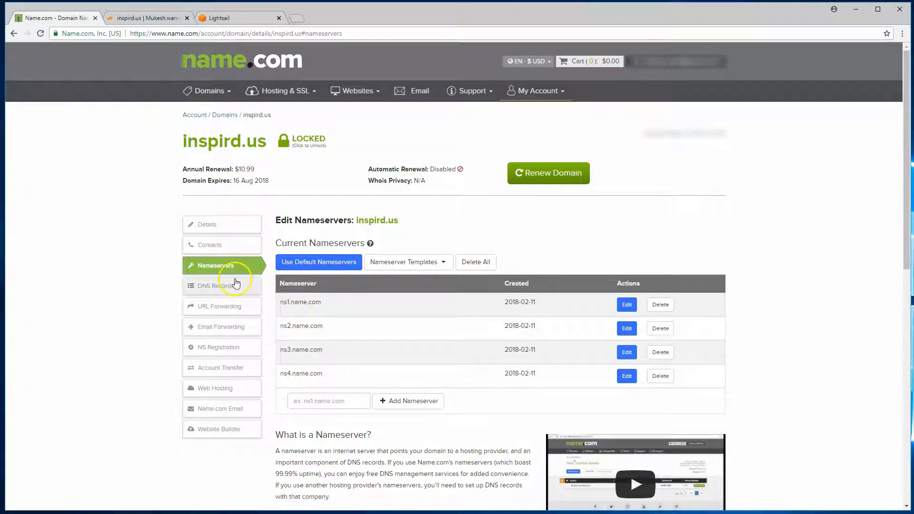
Remove the name.com nameservers and add brenda.ns.cloudflare.com to inspird.us
scroll("down", 3)
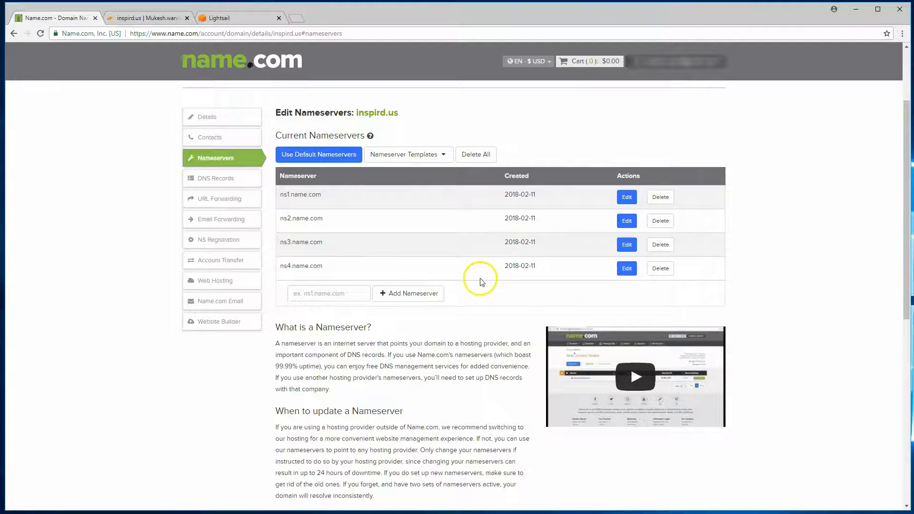
mouse_move(277, 181)
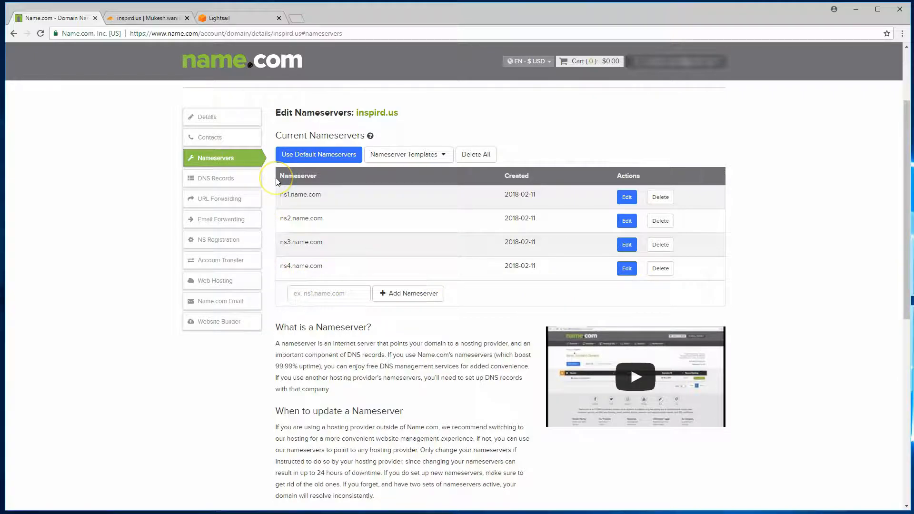
mouse_move(696, 232)
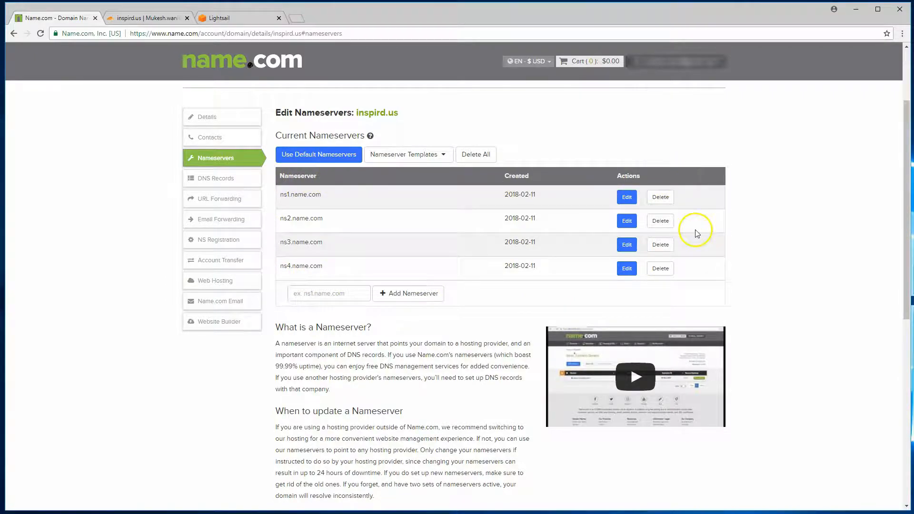
mouse_move(697, 298)
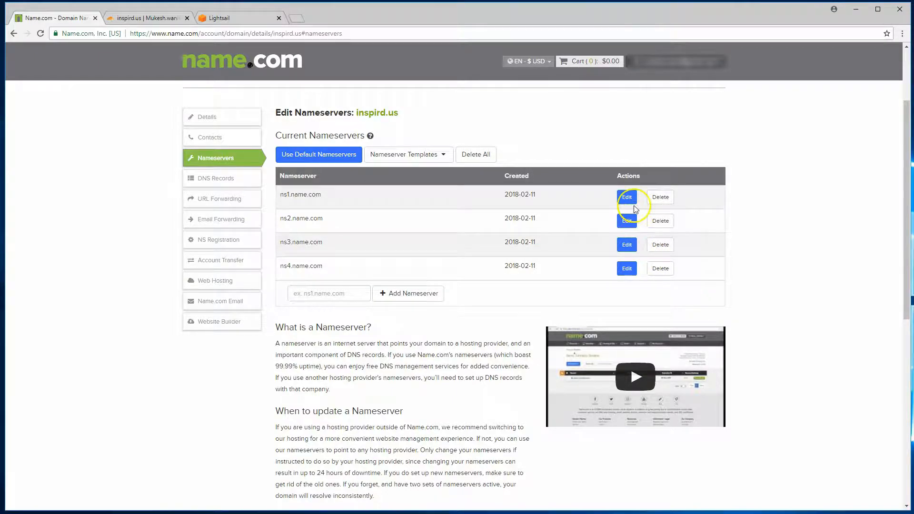
left_click(659, 197)
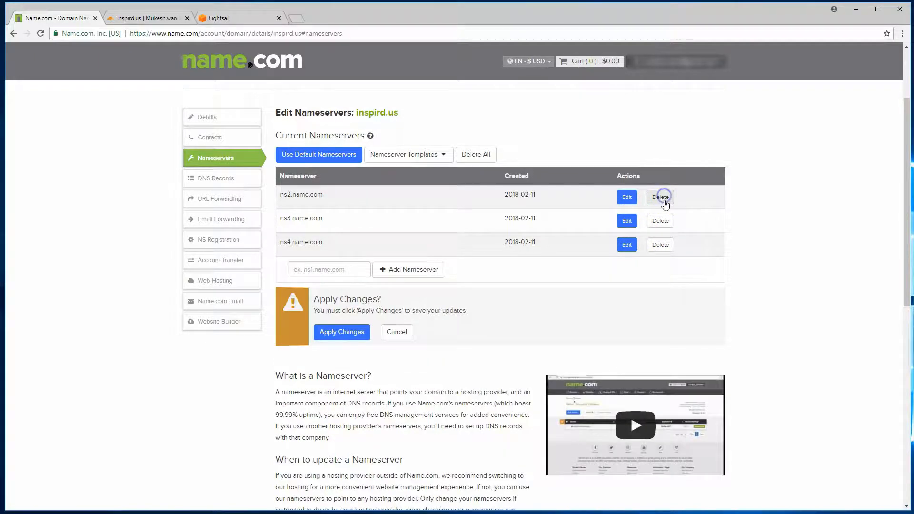
left_click(659, 197)
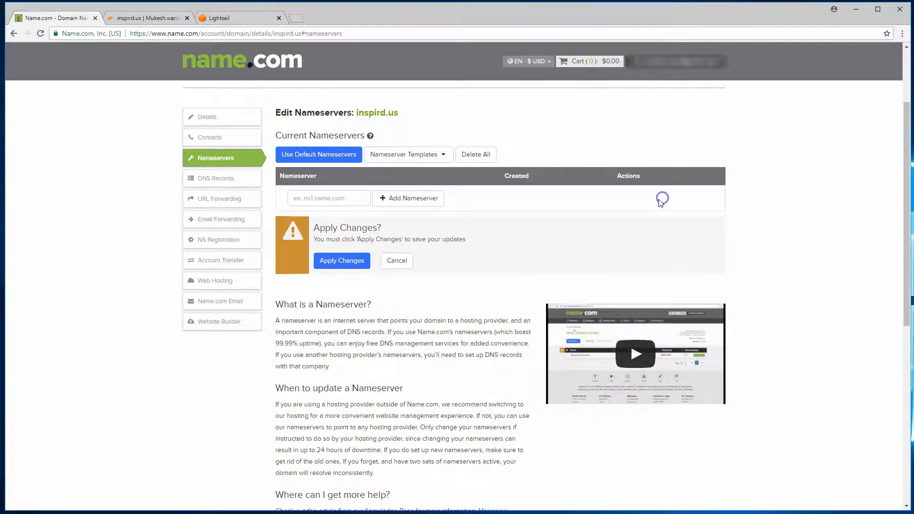
left_click(147, 18)
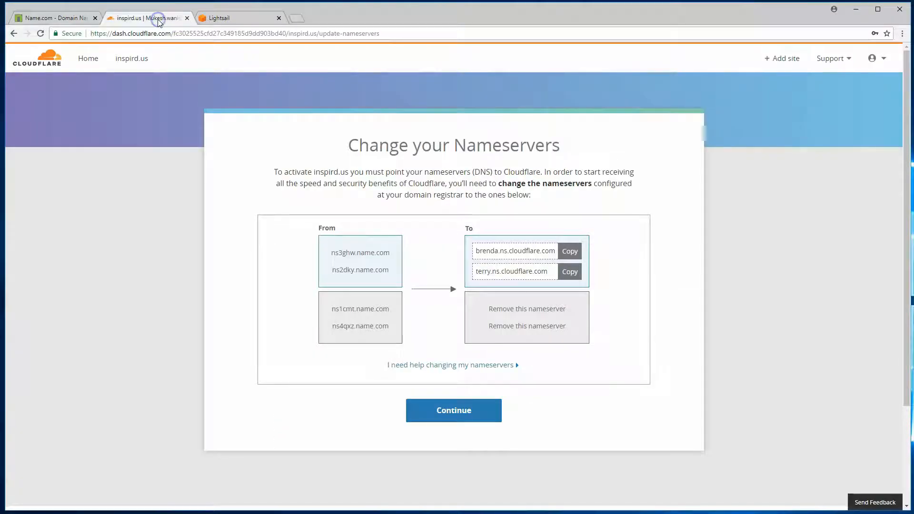
left_click(569, 251)
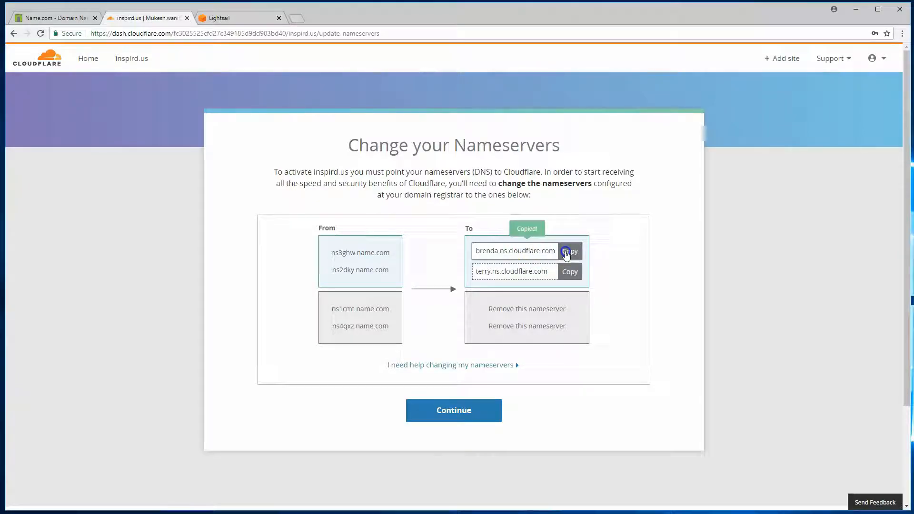
left_click(52, 17)
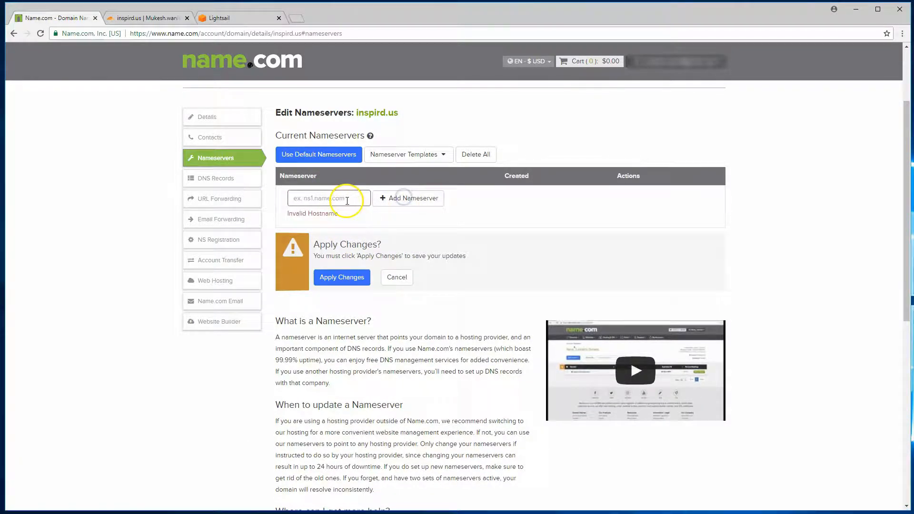
type("rende.ns.cloudflare.com")
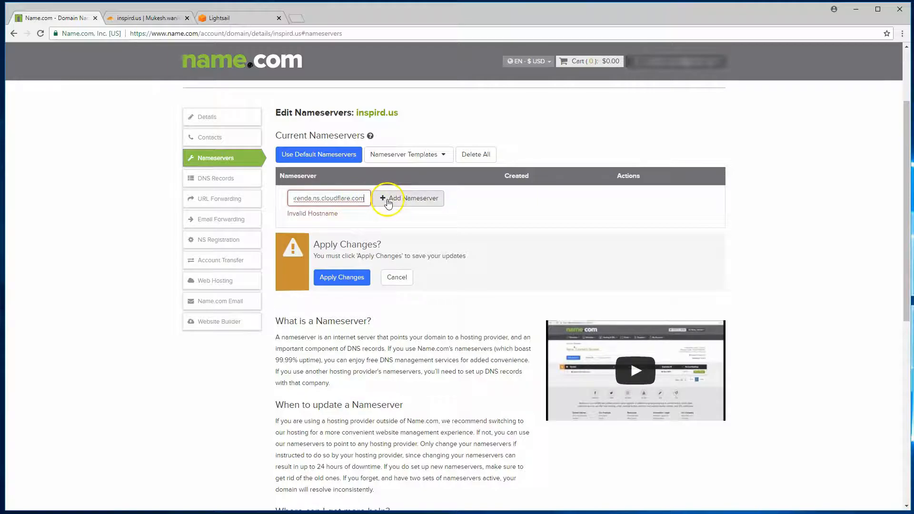
left_click(408, 198)
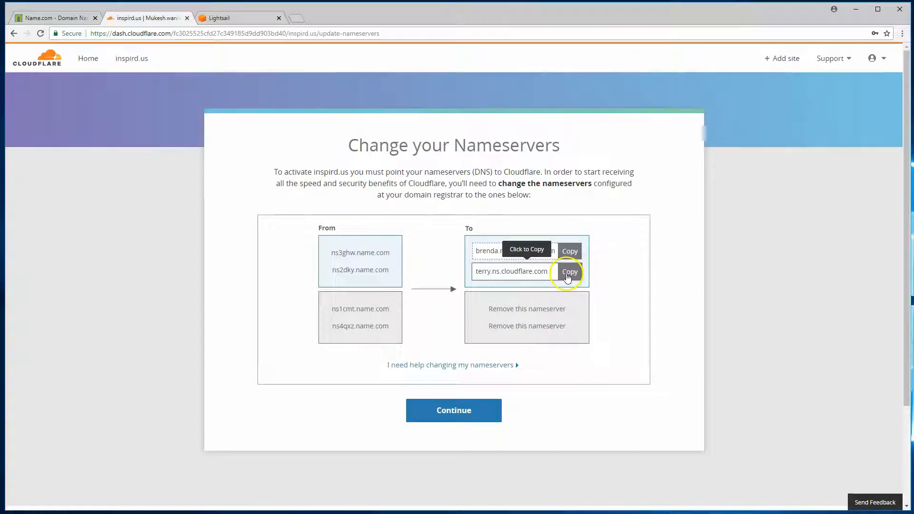
Add terry.ns.cloudflare.com, apply the nameserver changes, and return to Cloudflare
left_click(55, 18)
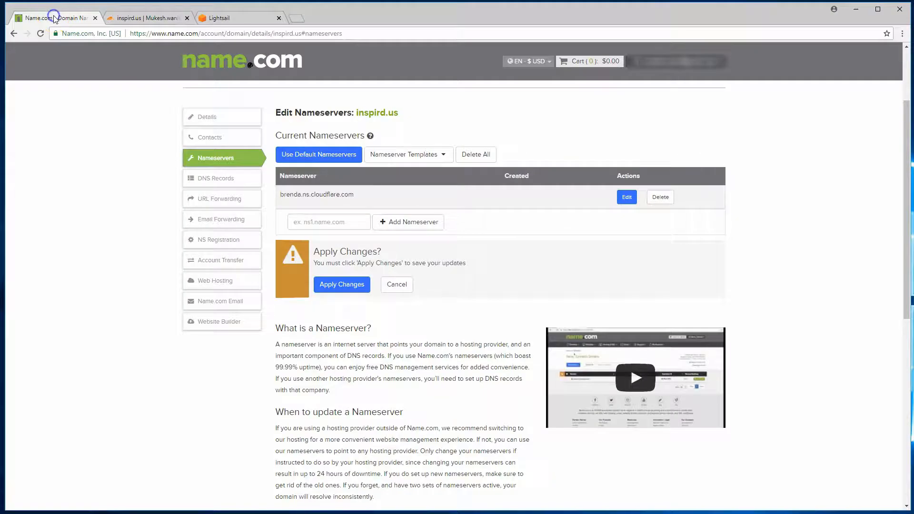
type("terry.ns.cloudflare.com")
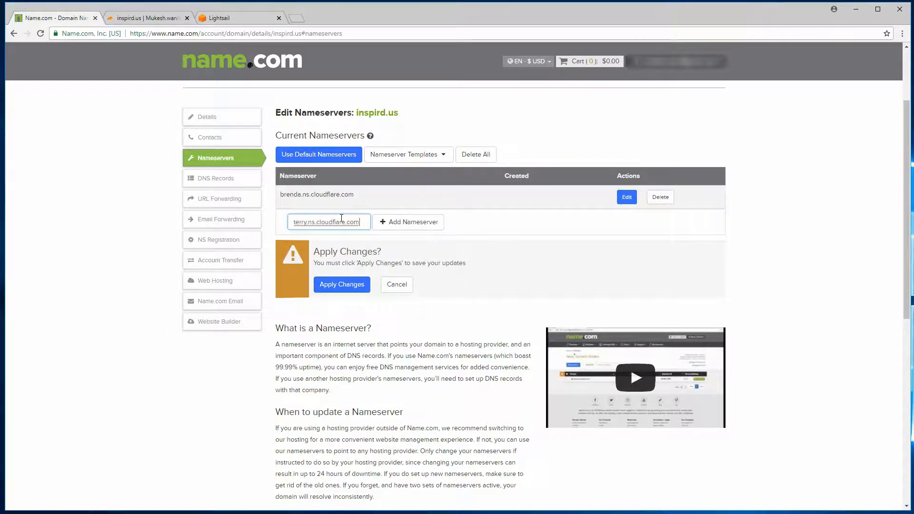
left_click(408, 221)
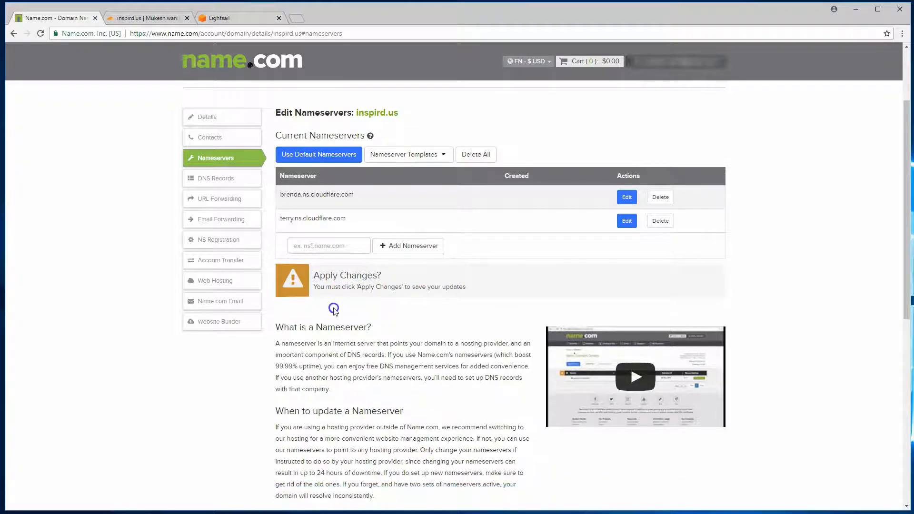
left_click(334, 309)
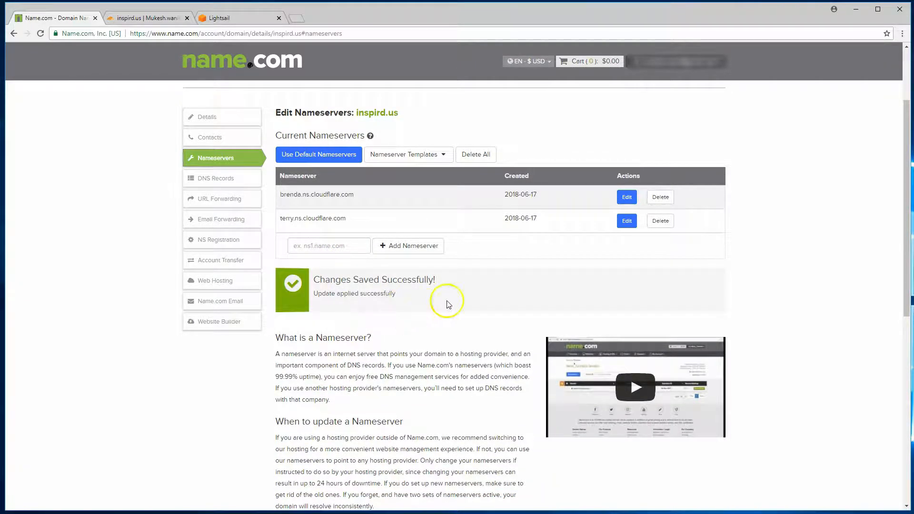
left_click(145, 18)
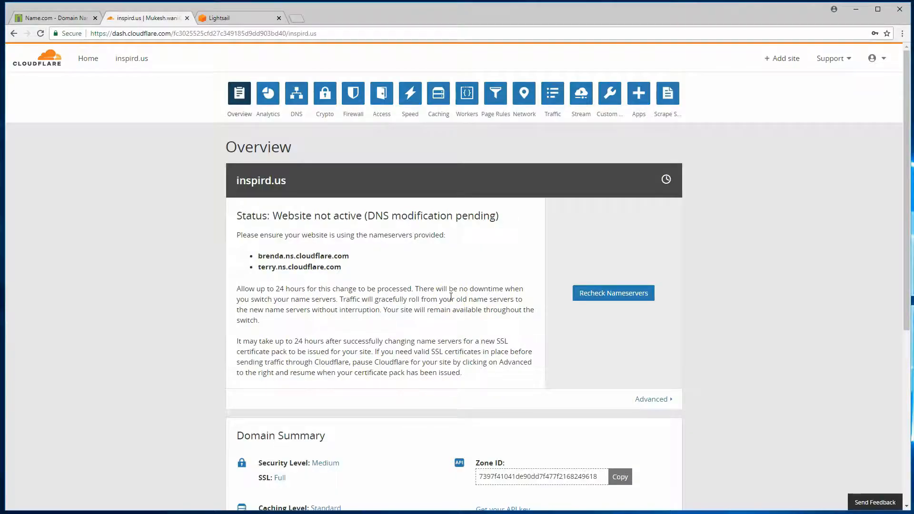
mouse_move(481, 295)
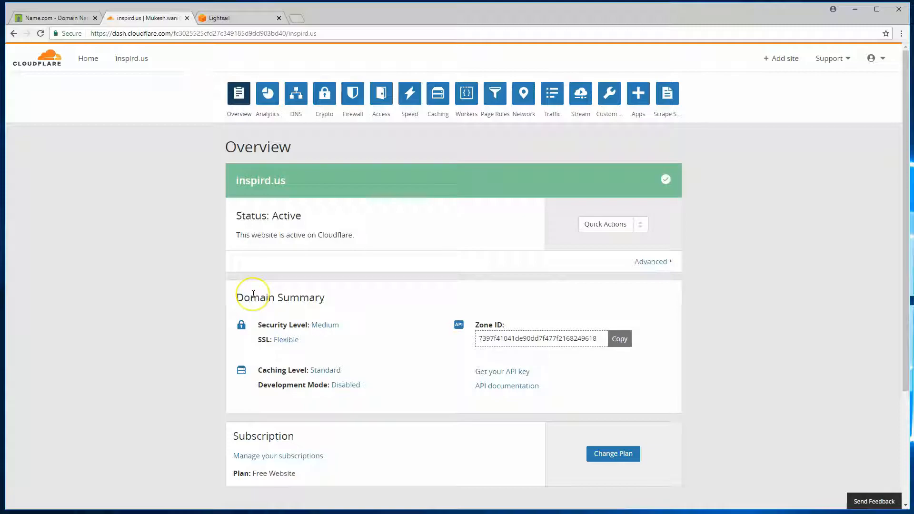
mouse_move(237, 235)
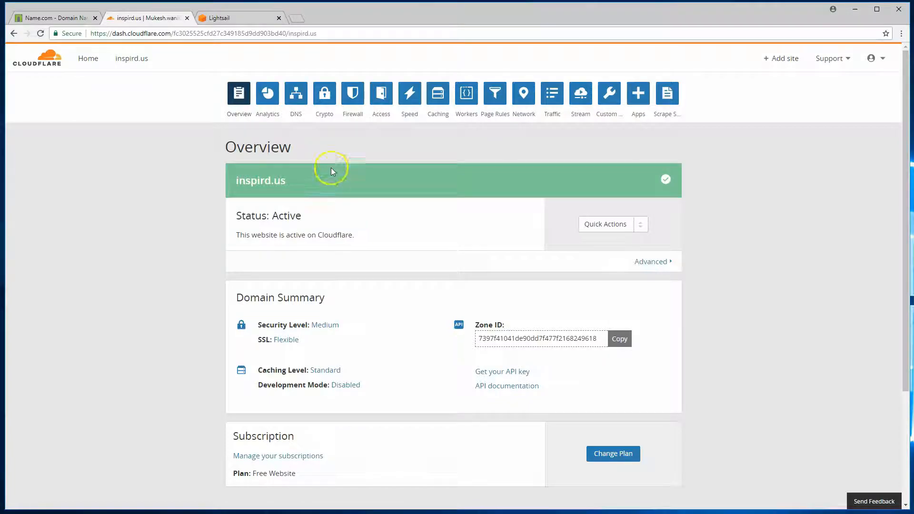
View Page Rules for inspird.us and the offer to buy 5 more rules for $5/month
left_click(494, 93)
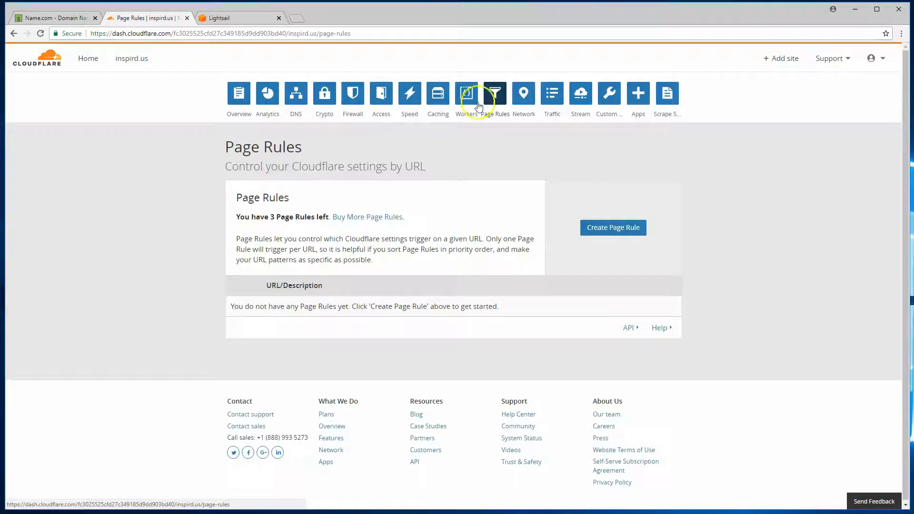
mouse_move(443, 161)
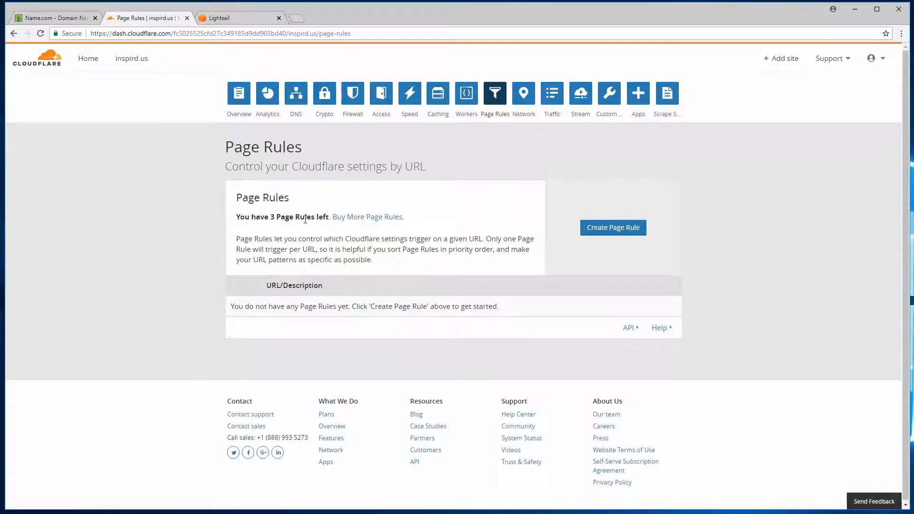
left_click(367, 217)
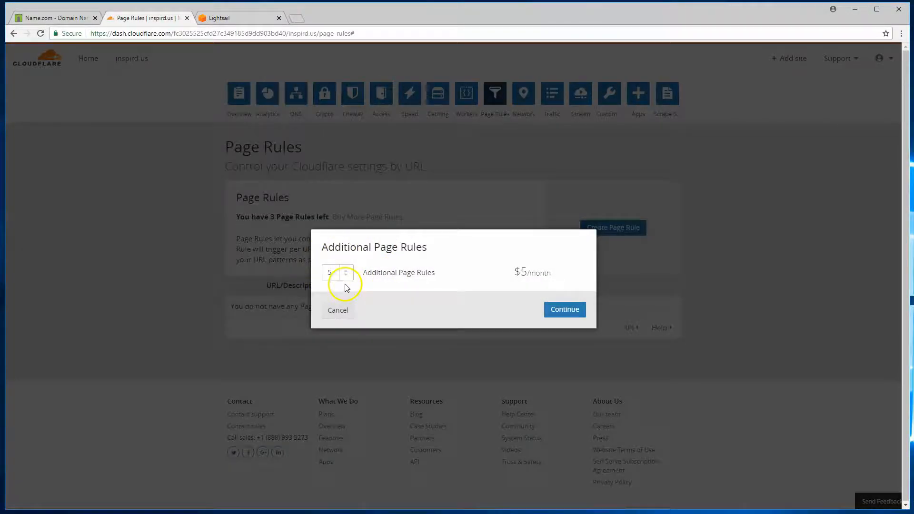
mouse_move(351, 324)
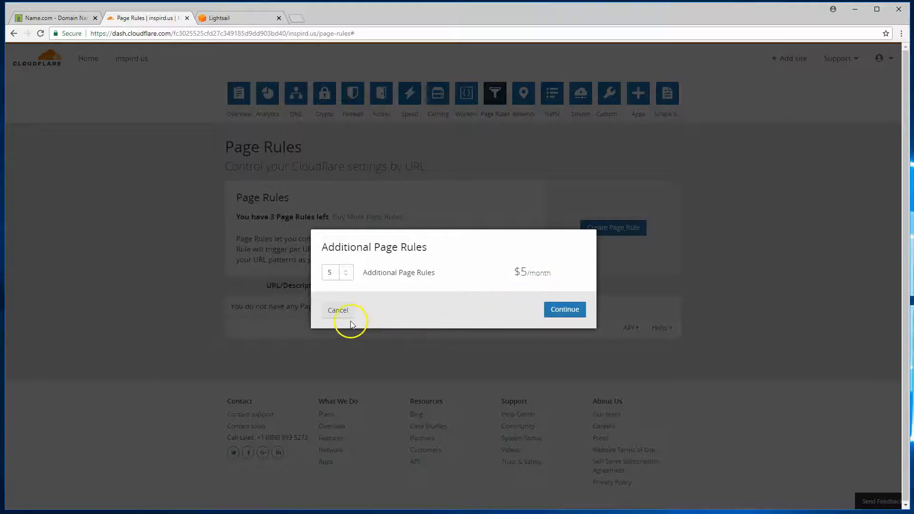
Cancel the additional page rules purchase and begin a new page rule
left_click(337, 309)
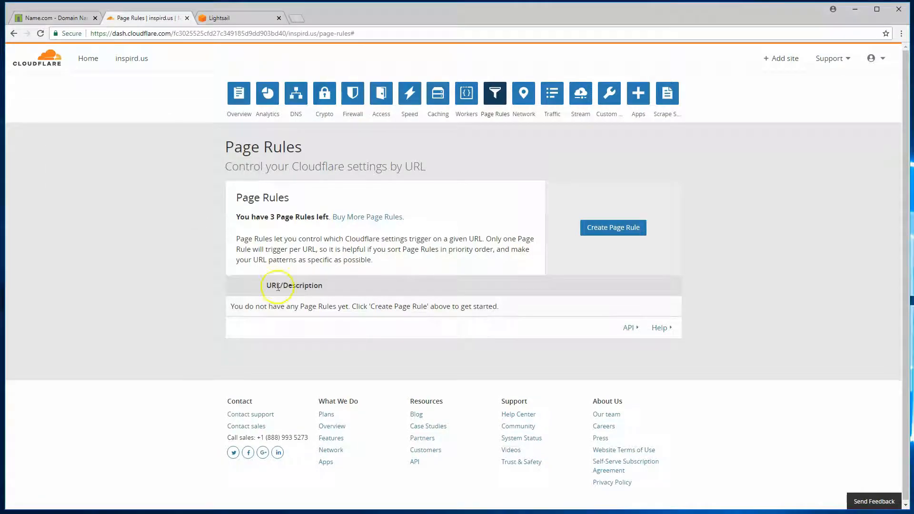
mouse_move(325, 197)
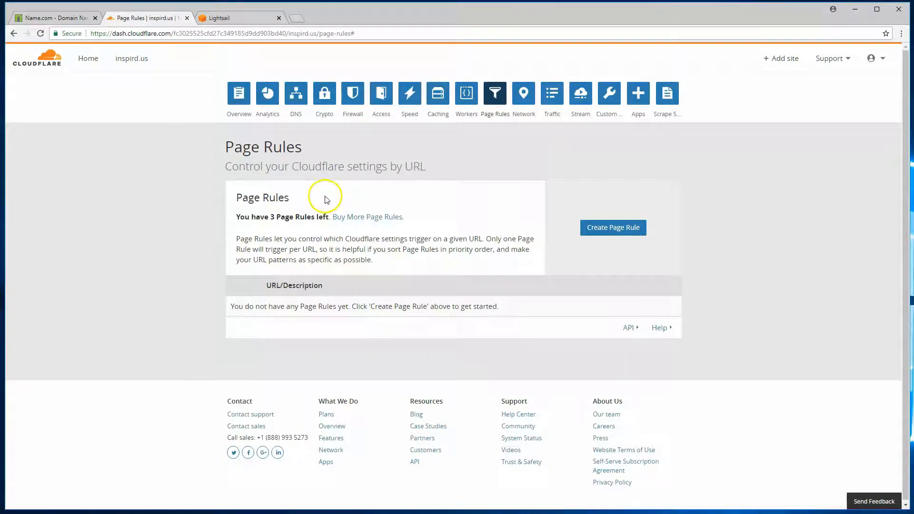
mouse_move(413, 223)
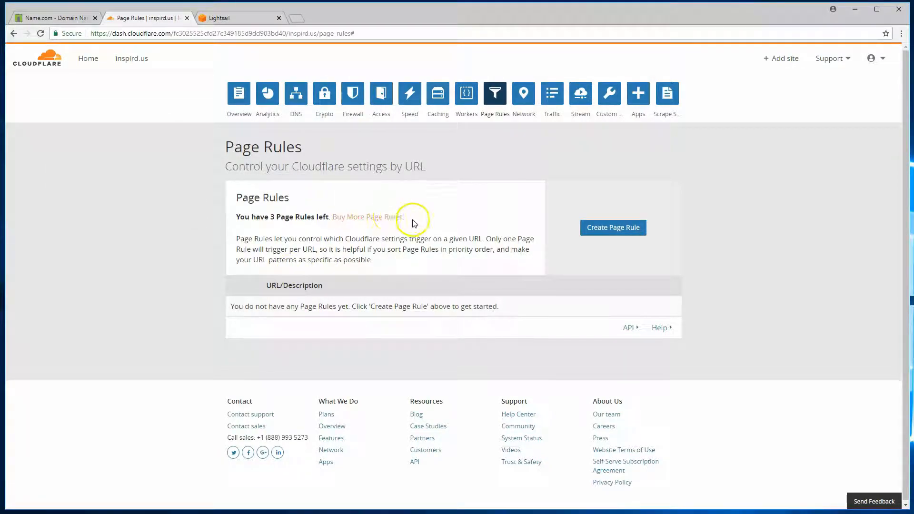
left_click(612, 228)
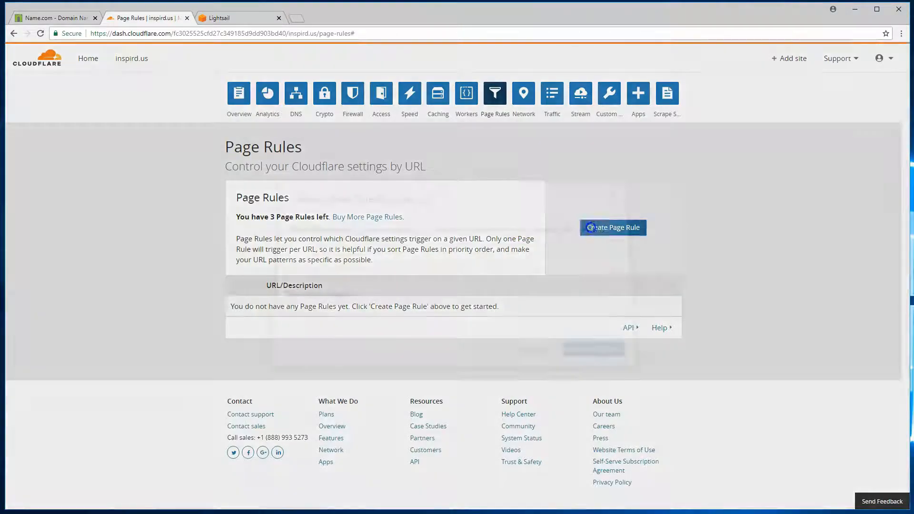
left_click(612, 228)
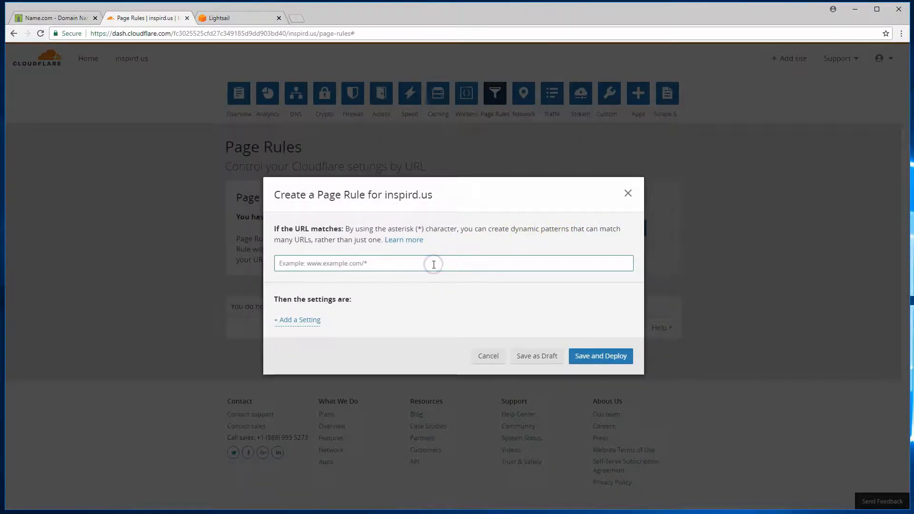
type("www.insp")
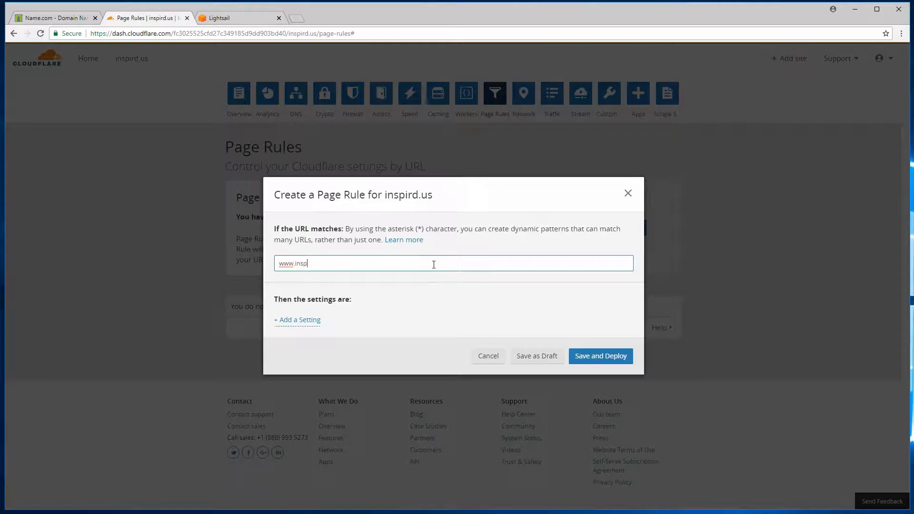
type("ird")
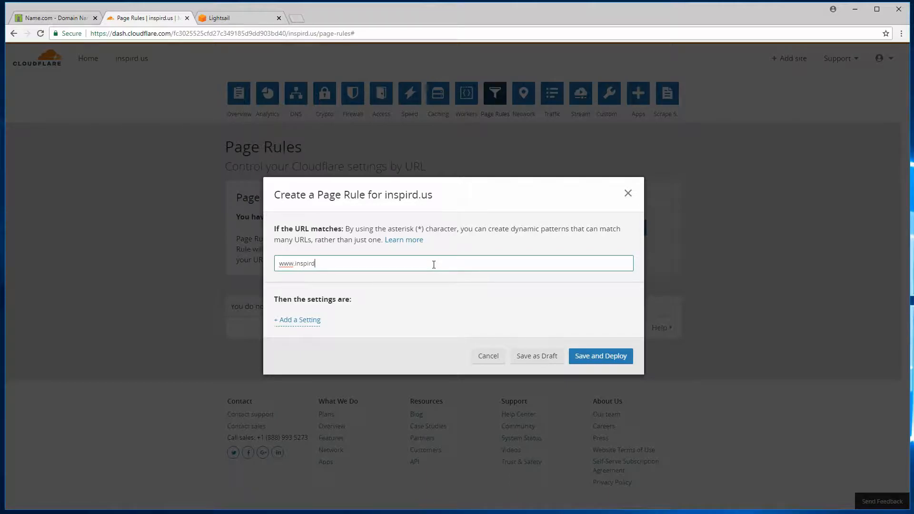
type(".us/wp-")
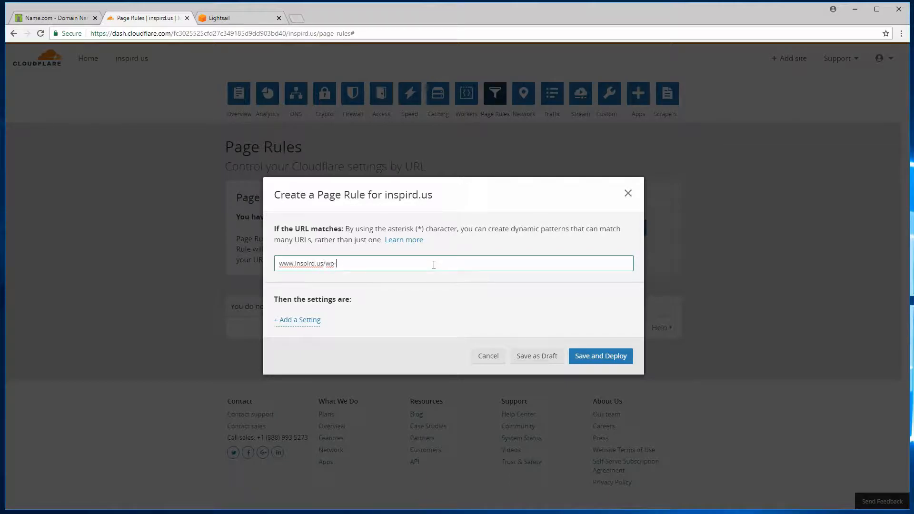
type("admin")
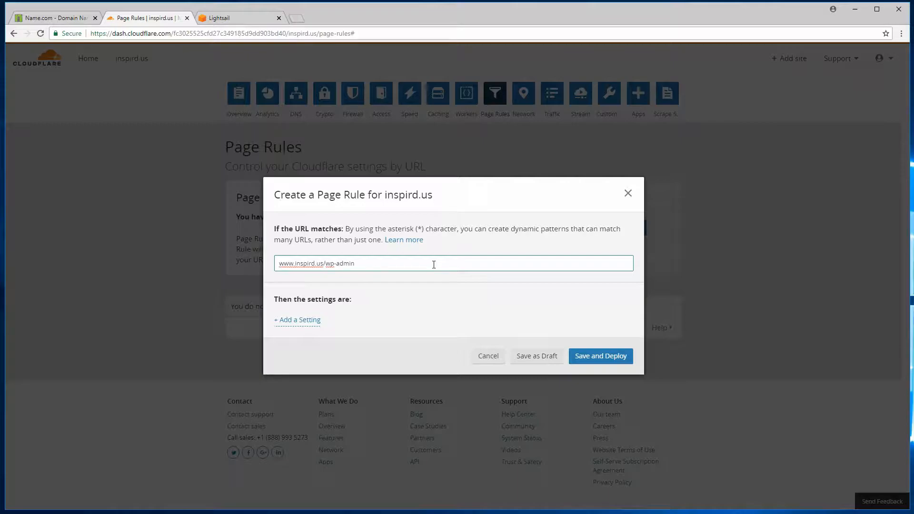
type("*")
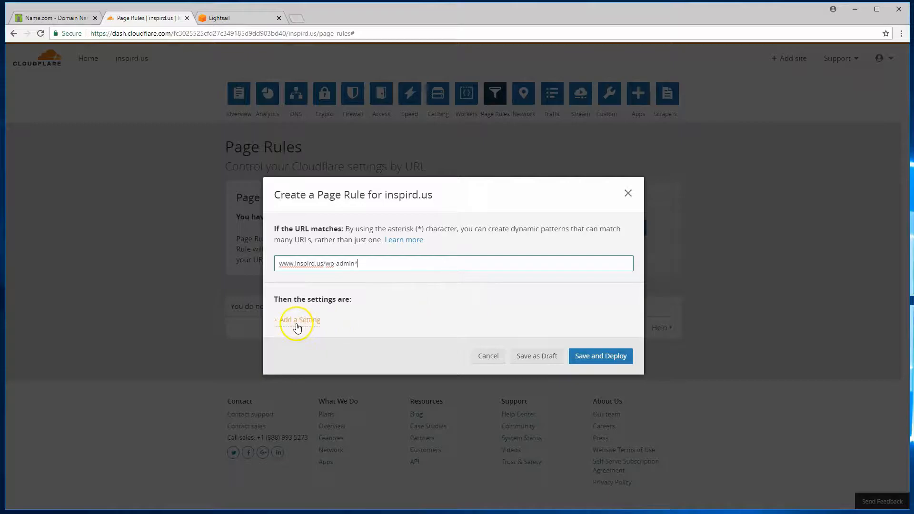
Give the wp-admin rule Security Level High and Cache Level Bypass
left_click(298, 319)
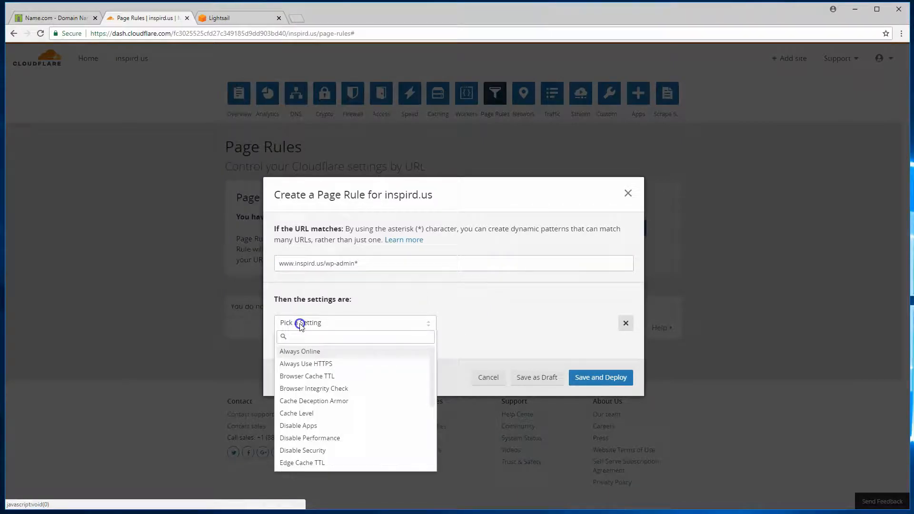
scroll("down", 3)
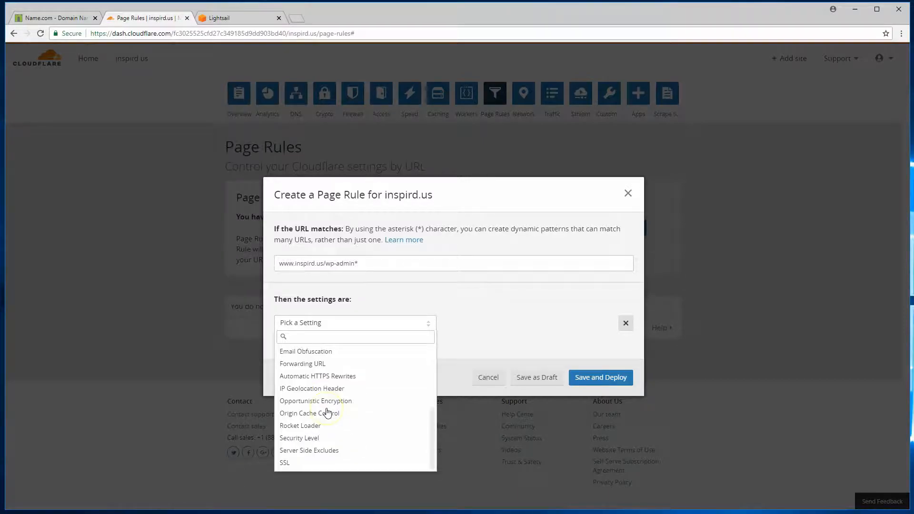
left_click(299, 438)
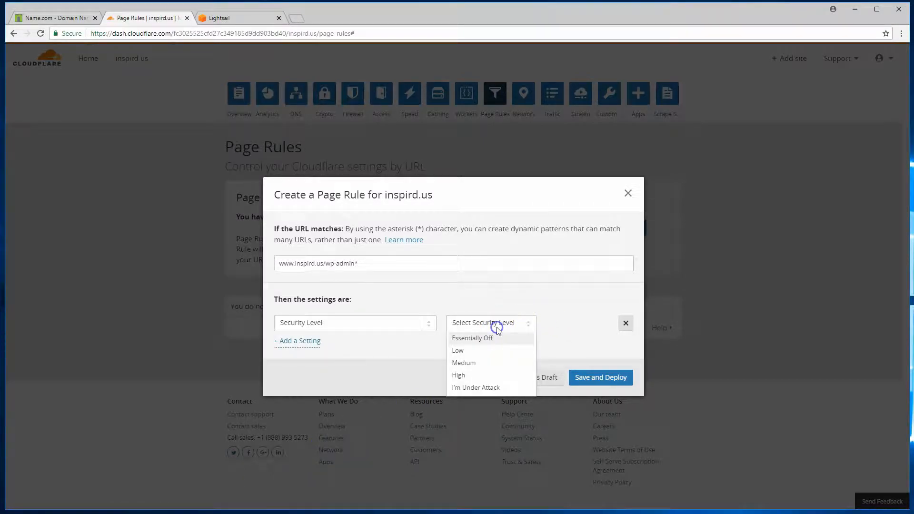
left_click(458, 374)
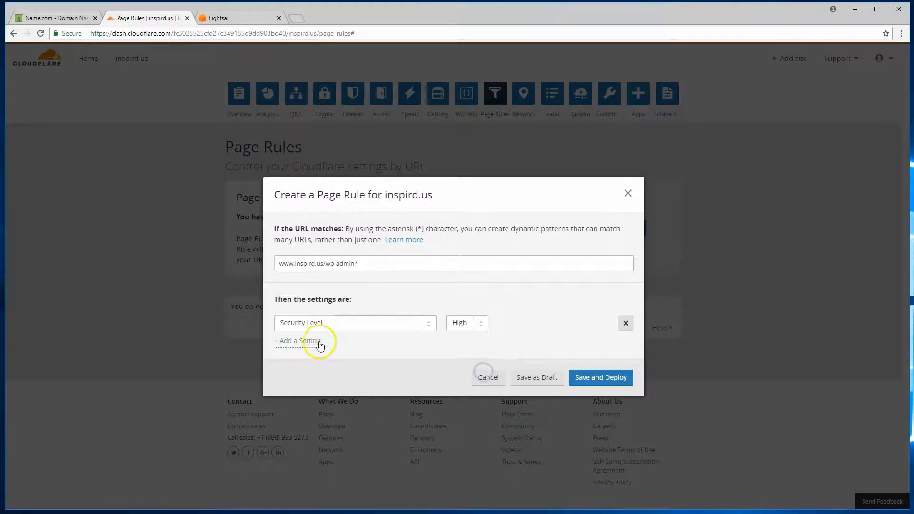
left_click(297, 340)
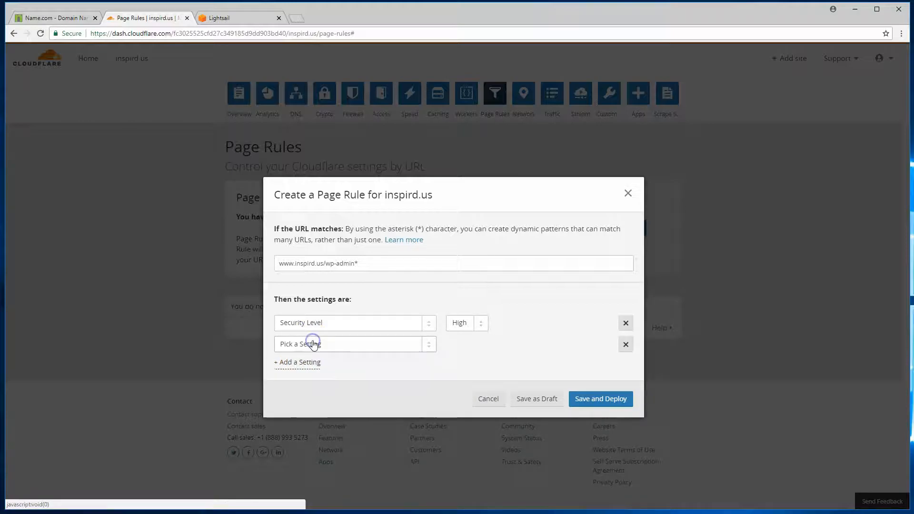
left_click(350, 344)
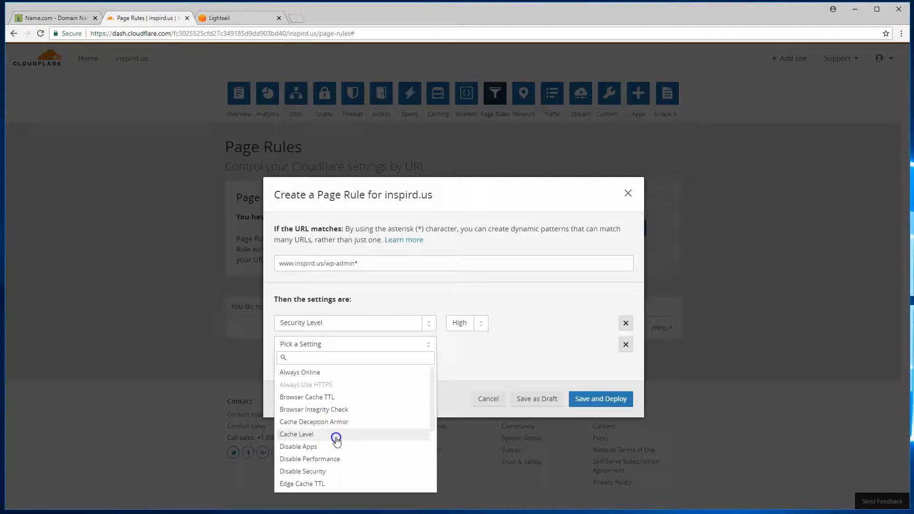
left_click(296, 433)
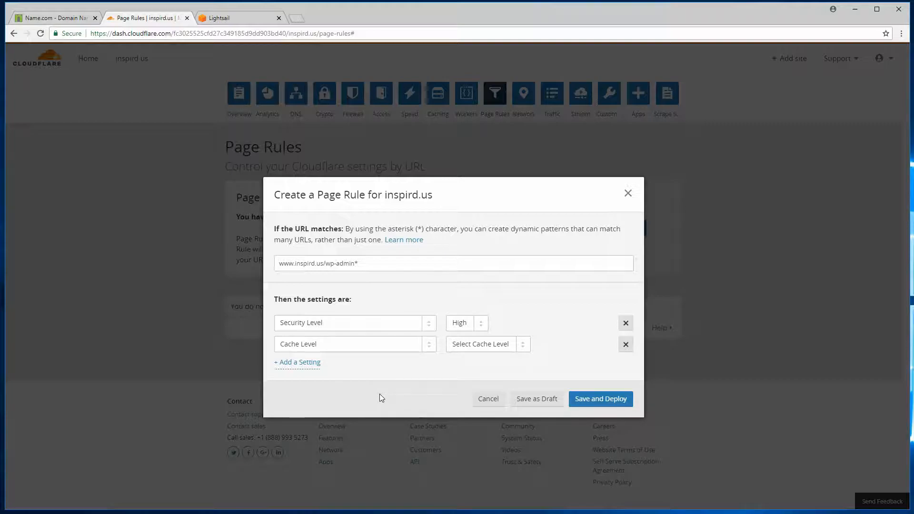
left_click(487, 343)
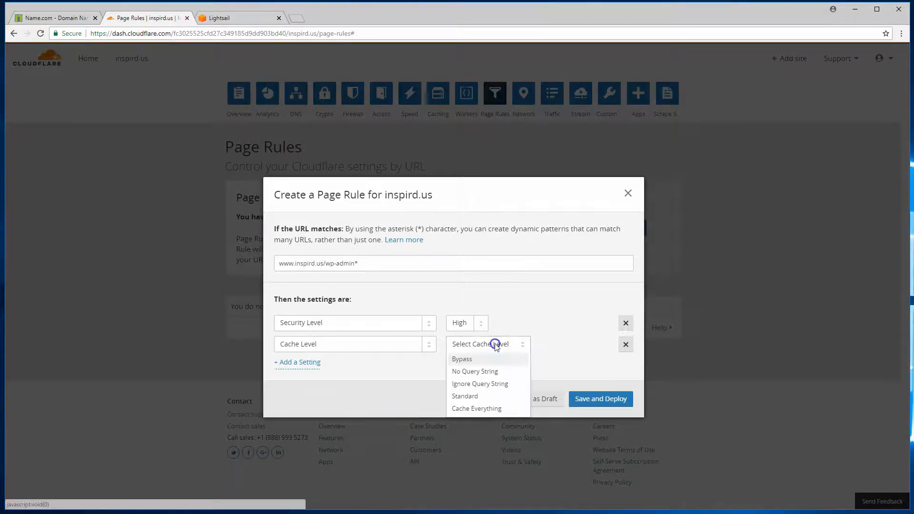
left_click(461, 359)
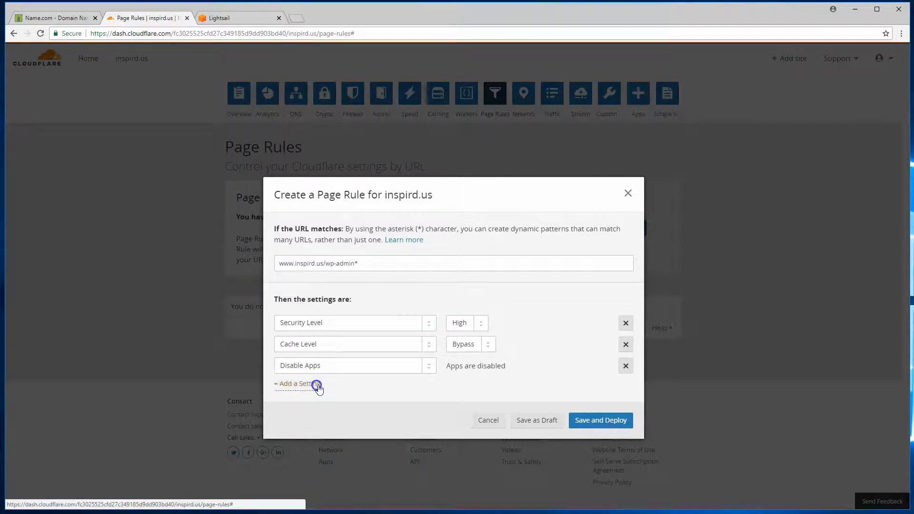
Add the remaining disable settings and save and deploy the wp-admin rule
left_click(294, 383)
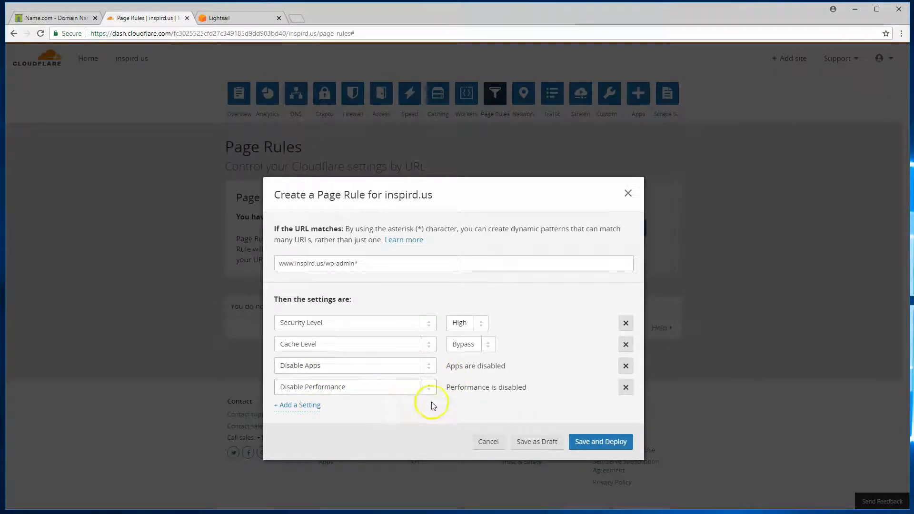
mouse_move(459, 368)
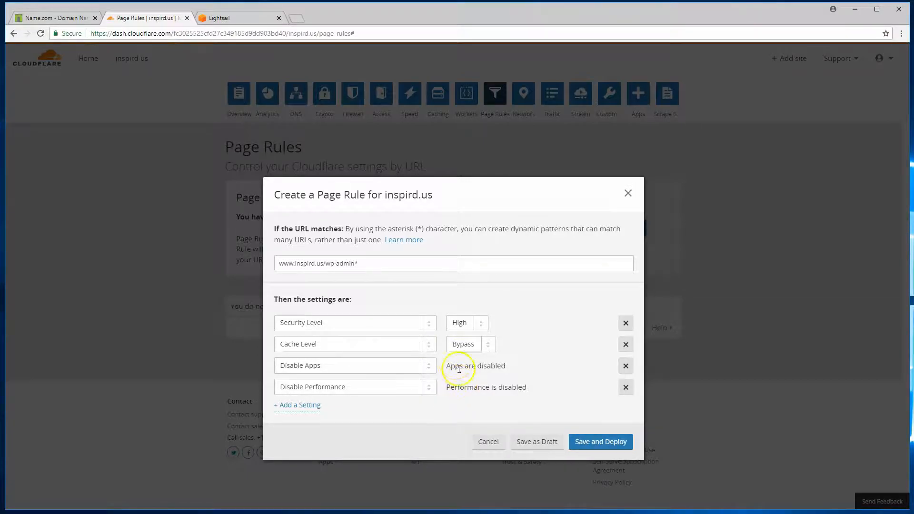
mouse_move(402, 400)
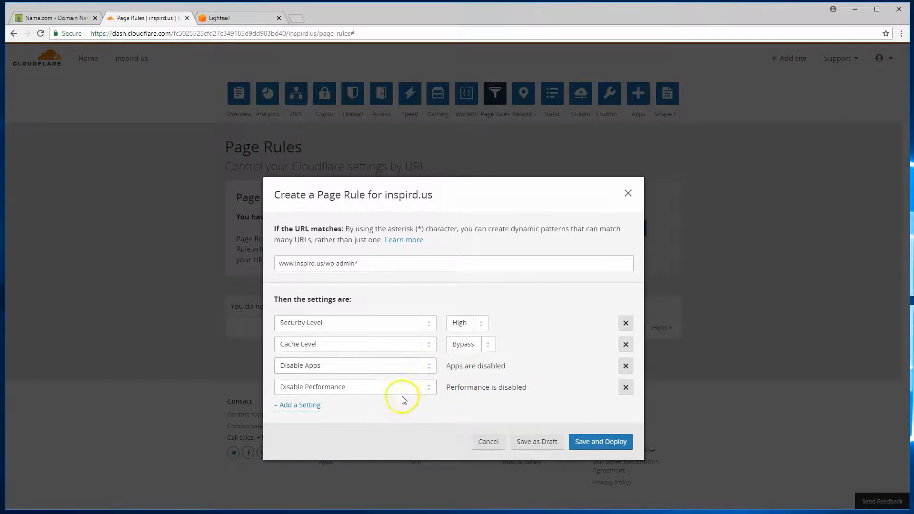
mouse_move(430, 390)
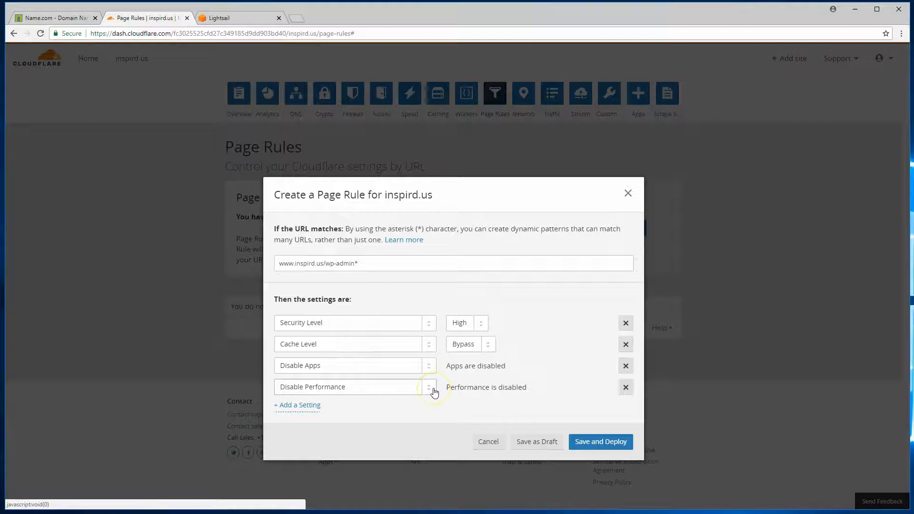
mouse_move(434, 390)
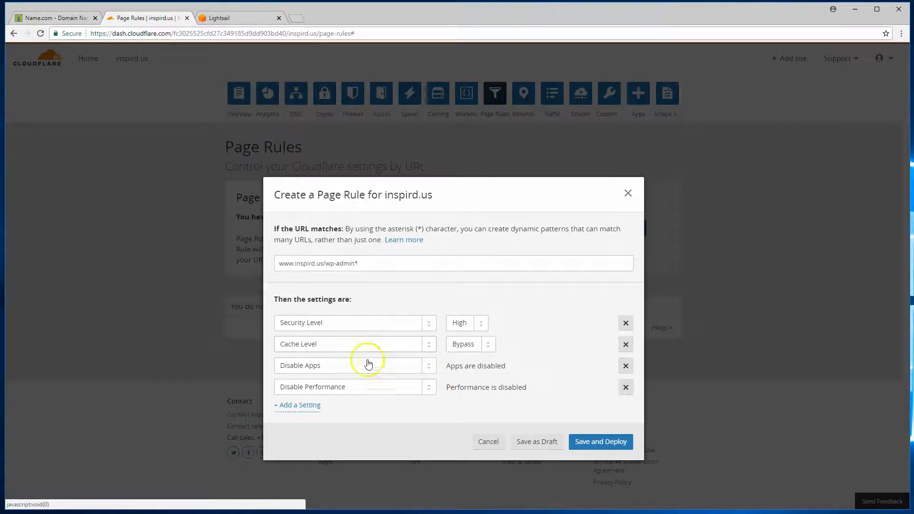
mouse_move(371, 386)
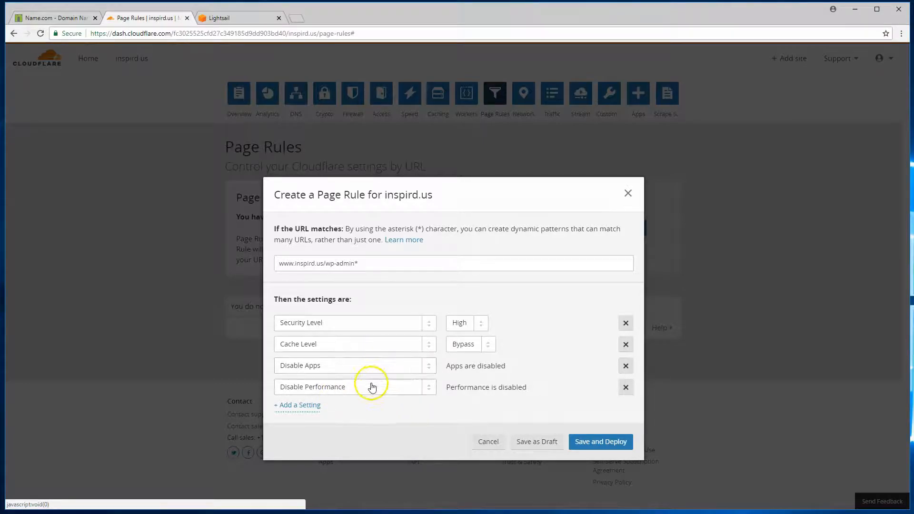
mouse_move(389, 387)
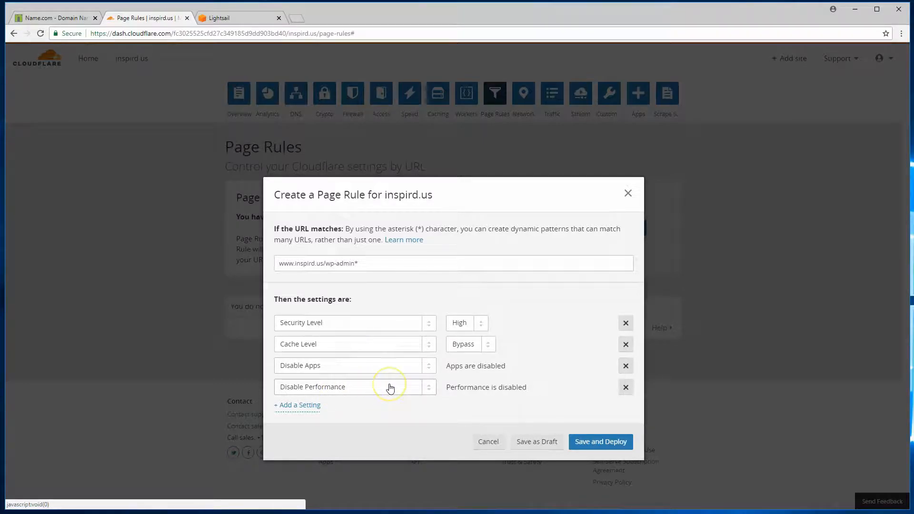
mouse_move(569, 420)
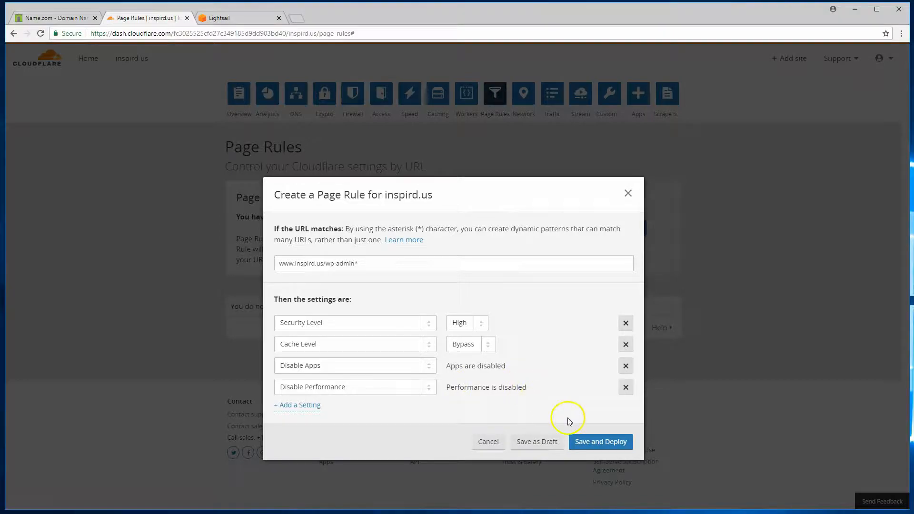
mouse_move(275, 310)
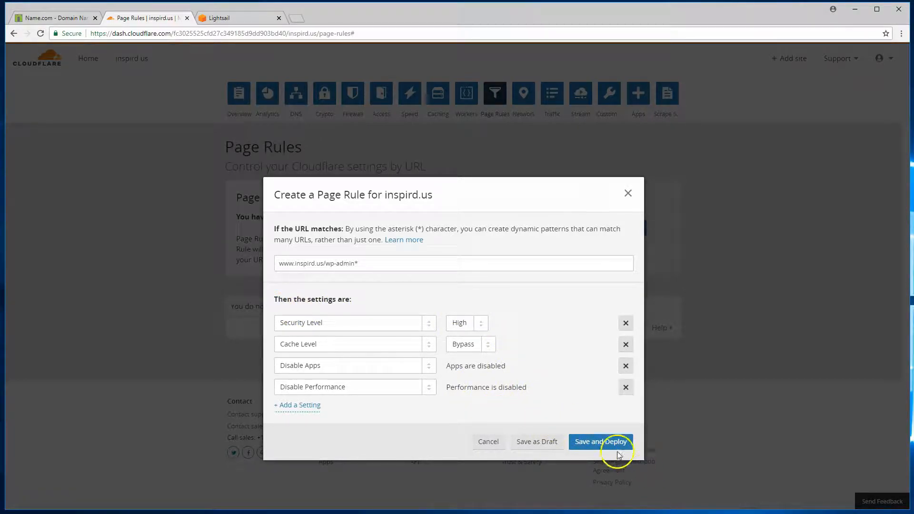
left_click(600, 441)
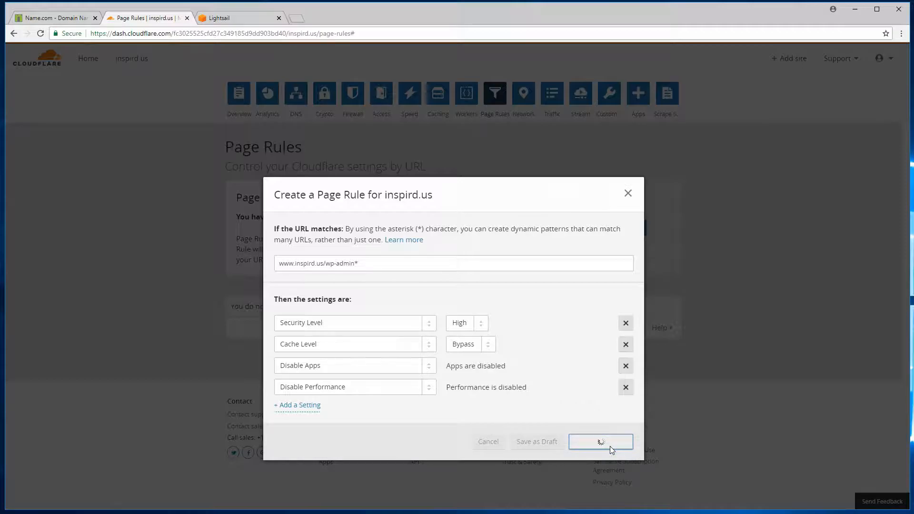
left_click(599, 441)
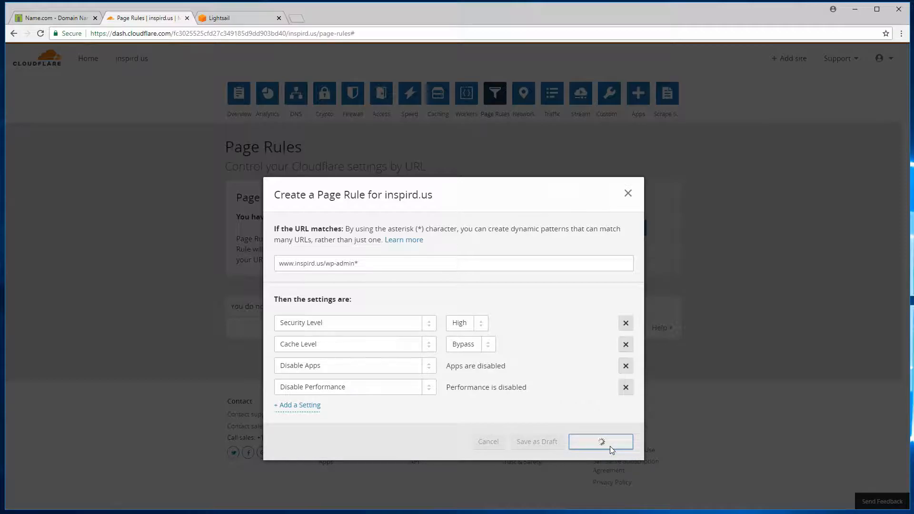
left_click(601, 441)
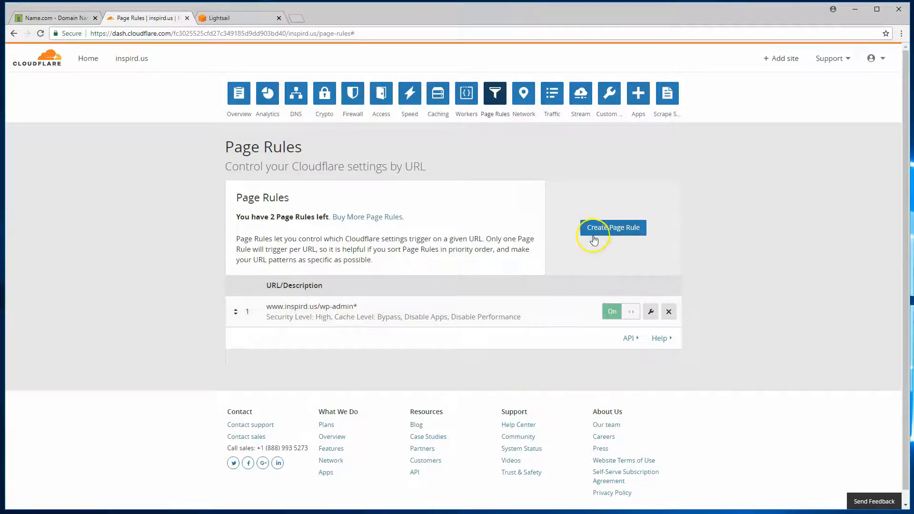
left_click(612, 228)
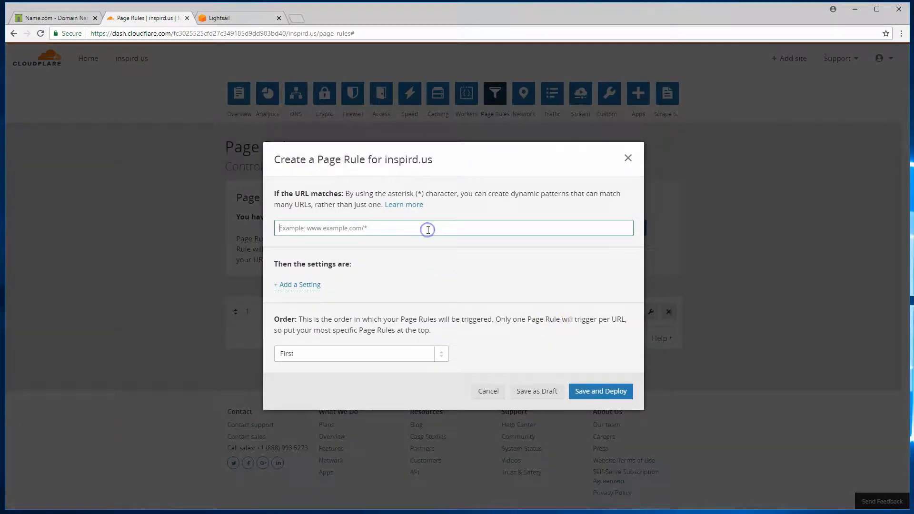
type("www.")
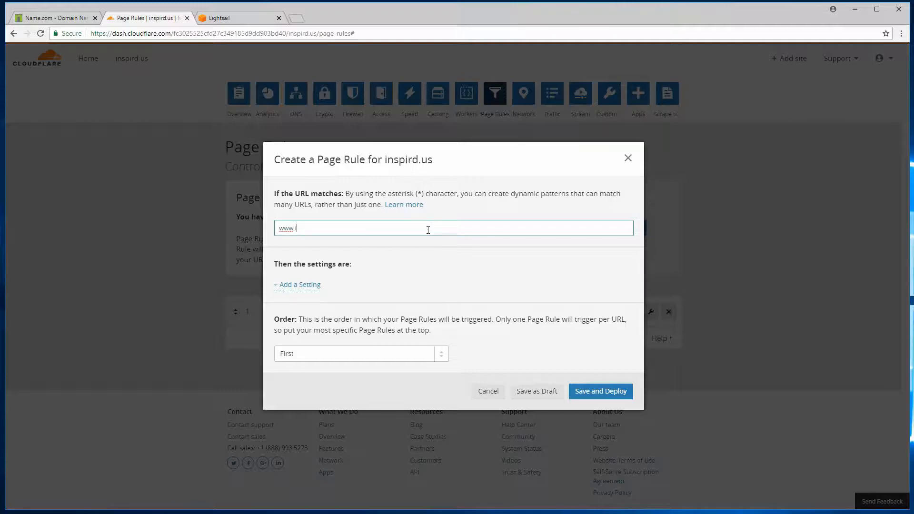
type("inspird.us")
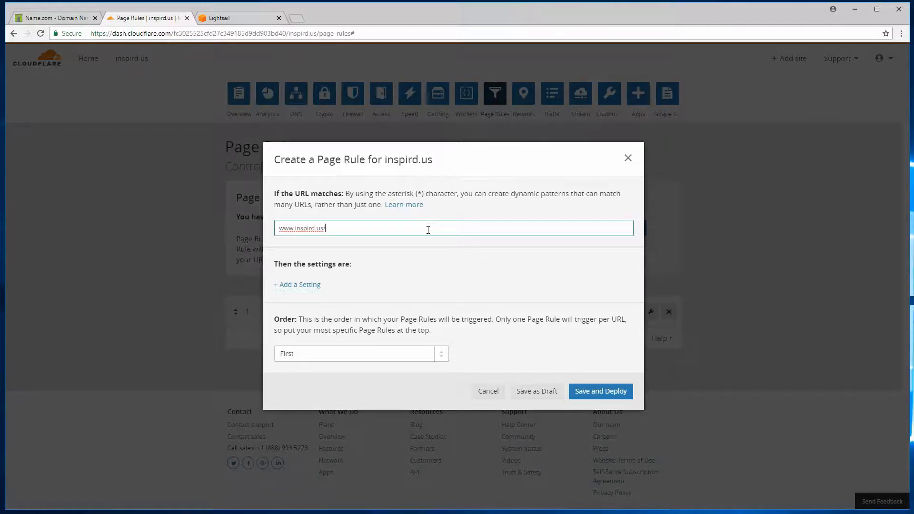
type("/wp-login.php")
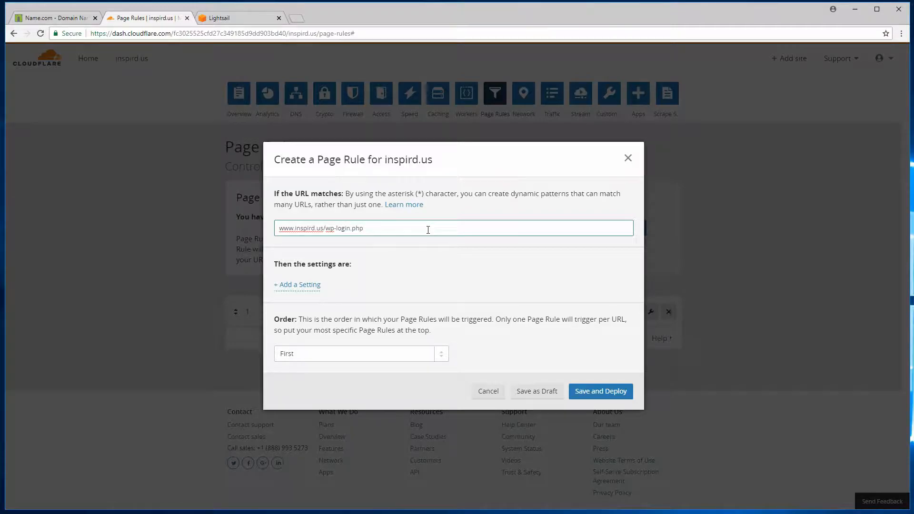
type("*")
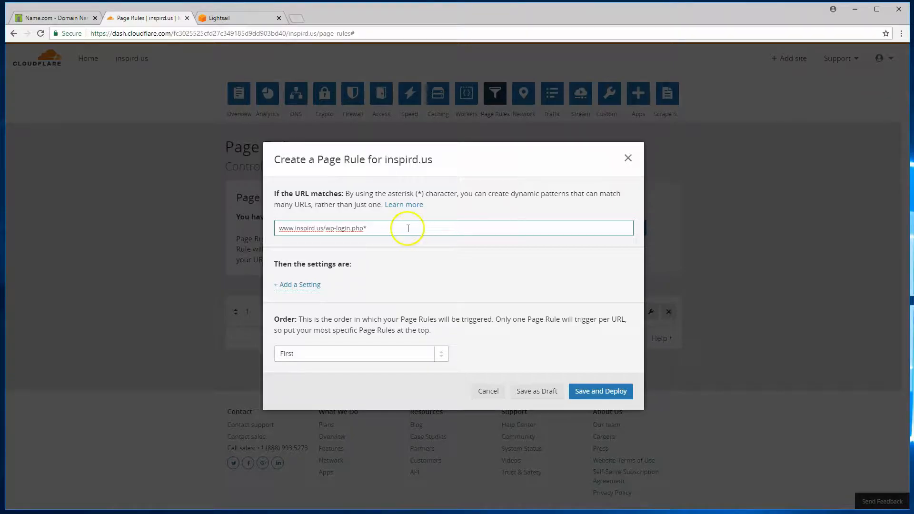
mouse_move(332, 291)
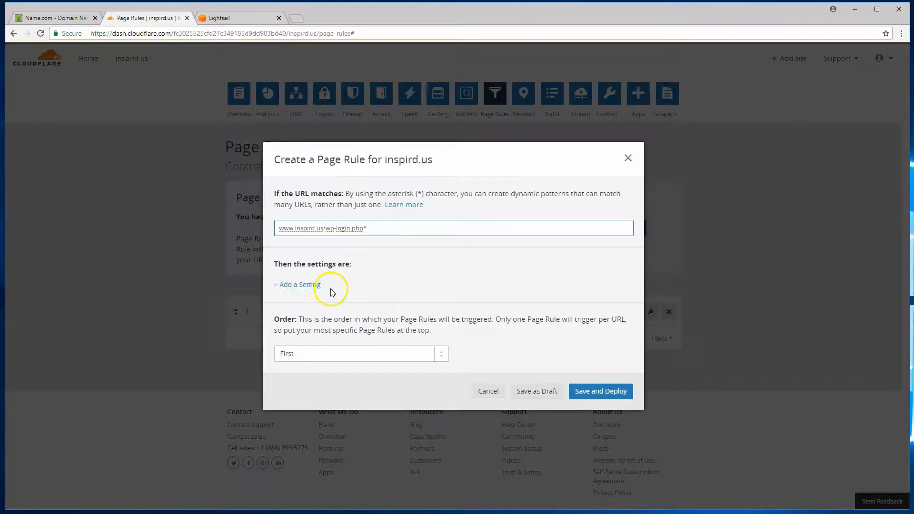
Set the wp-login rule's Security Level to High and save and deploy it
left_click(297, 284)
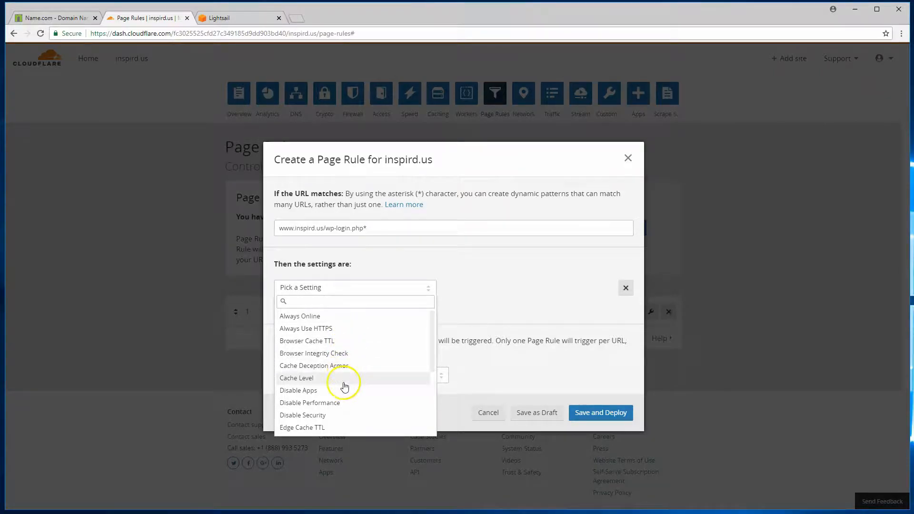
scroll("down", 3)
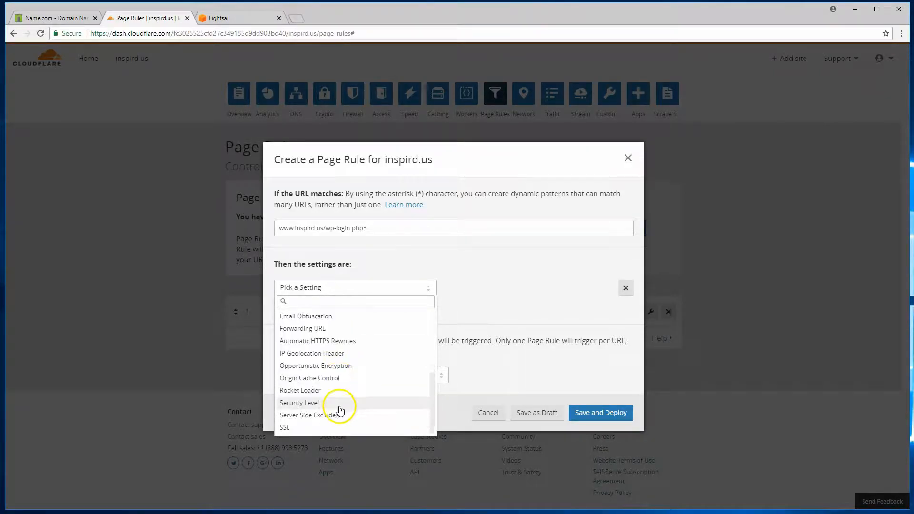
left_click(299, 402)
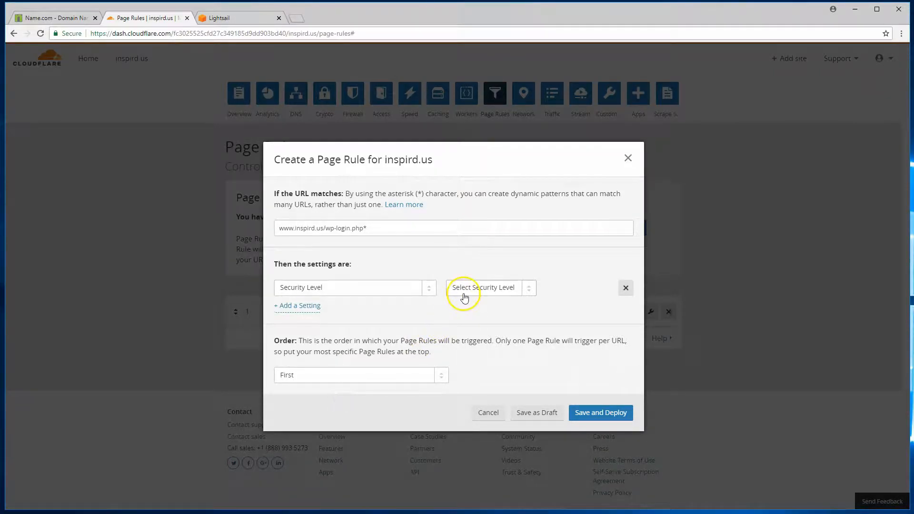
left_click(484, 287)
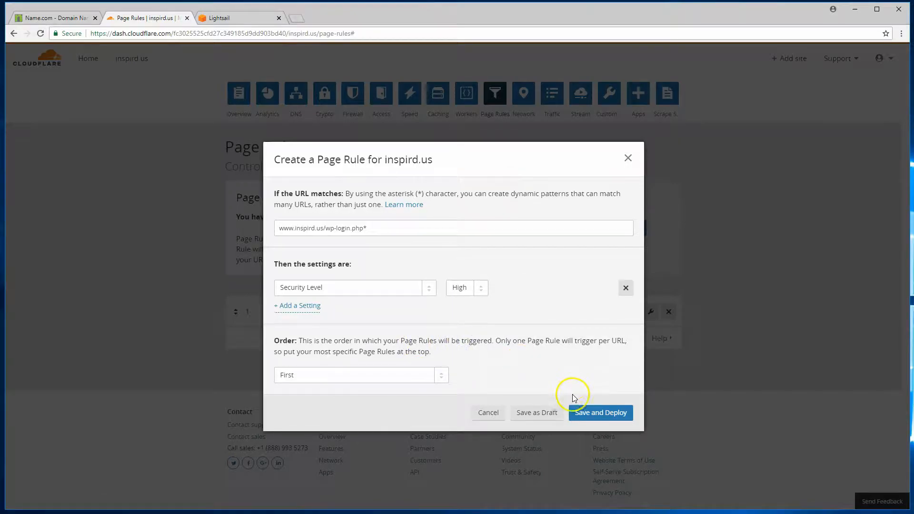
left_click(599, 412)
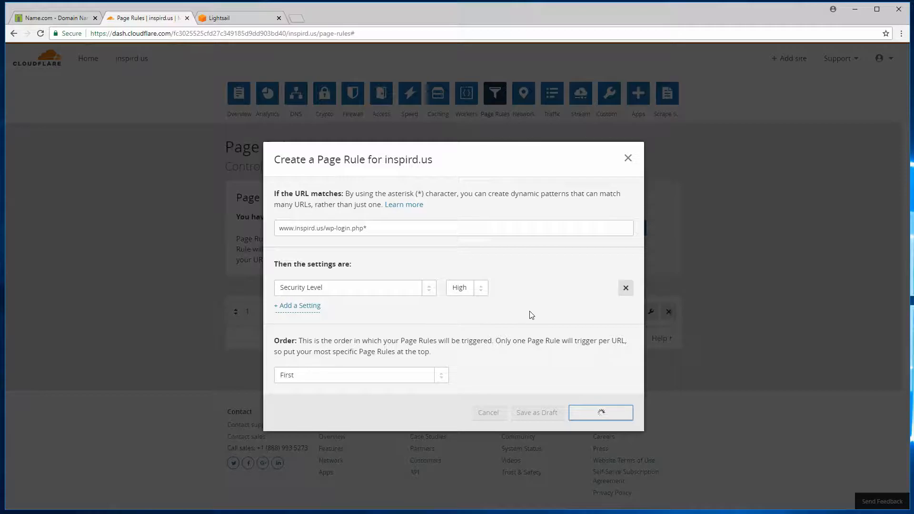
left_click(600, 412)
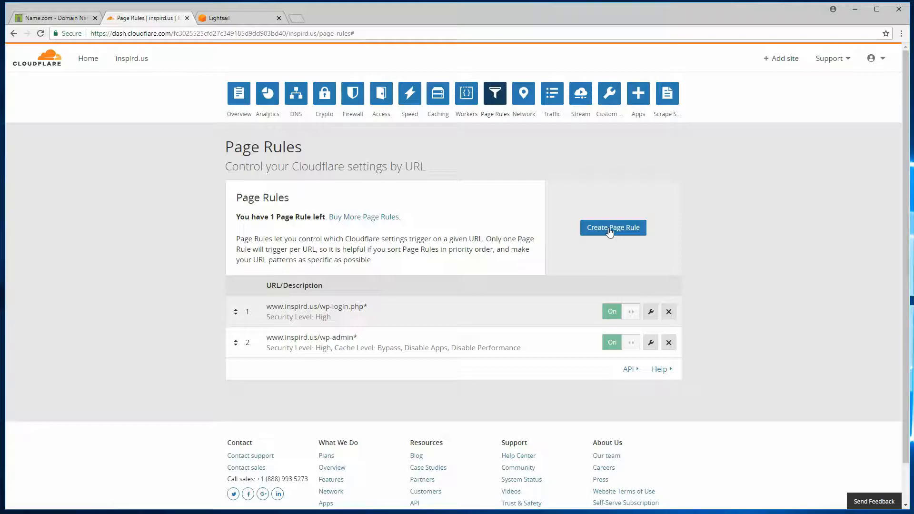
left_click(612, 228)
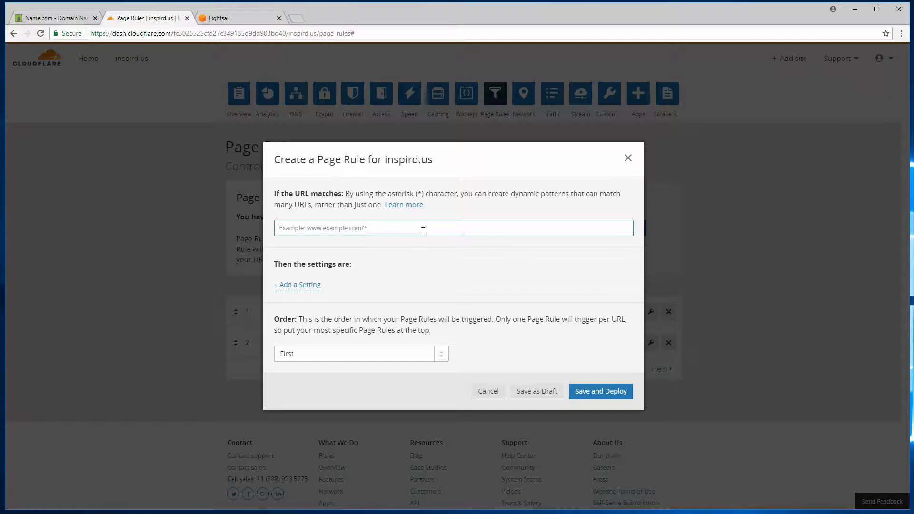
type("www.")
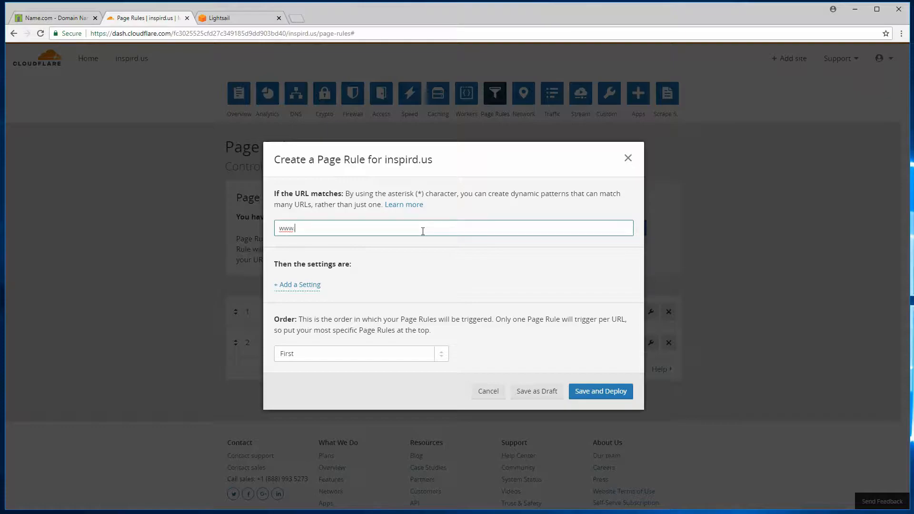
type("inspird.us")
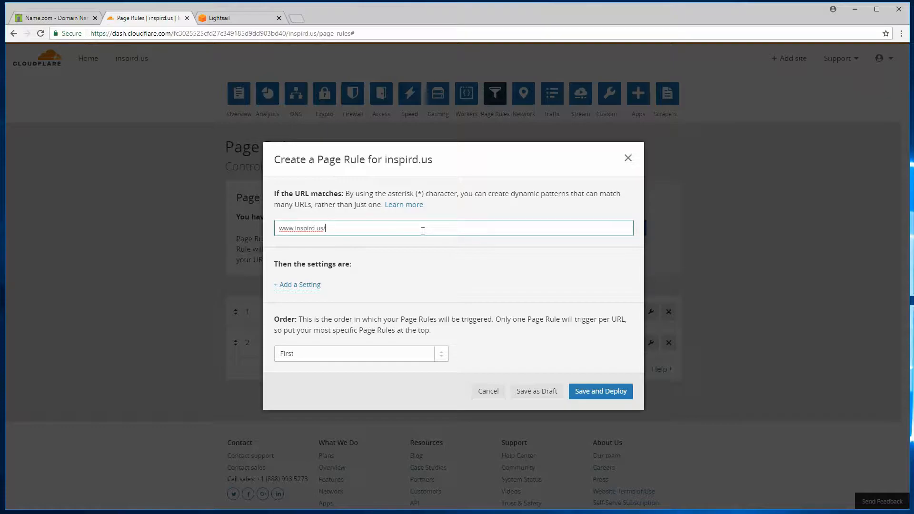
type("/wp-content/up")
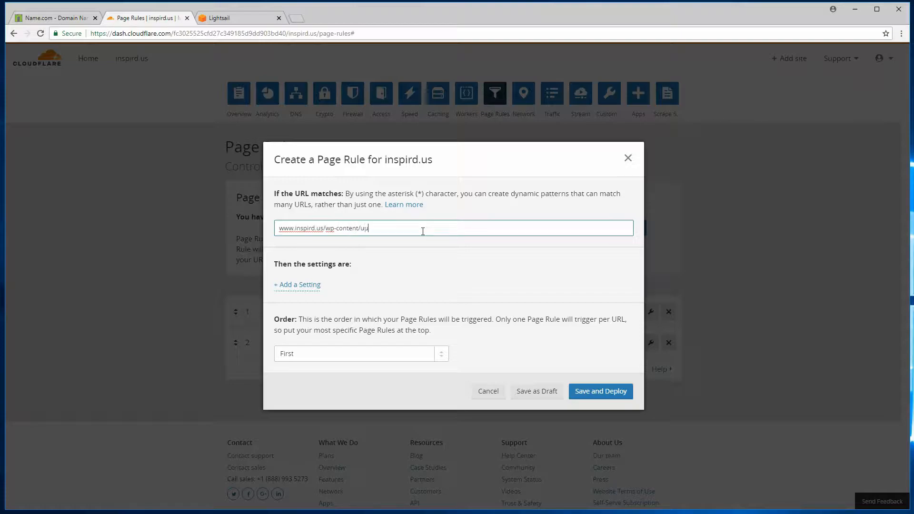
type("loads*")
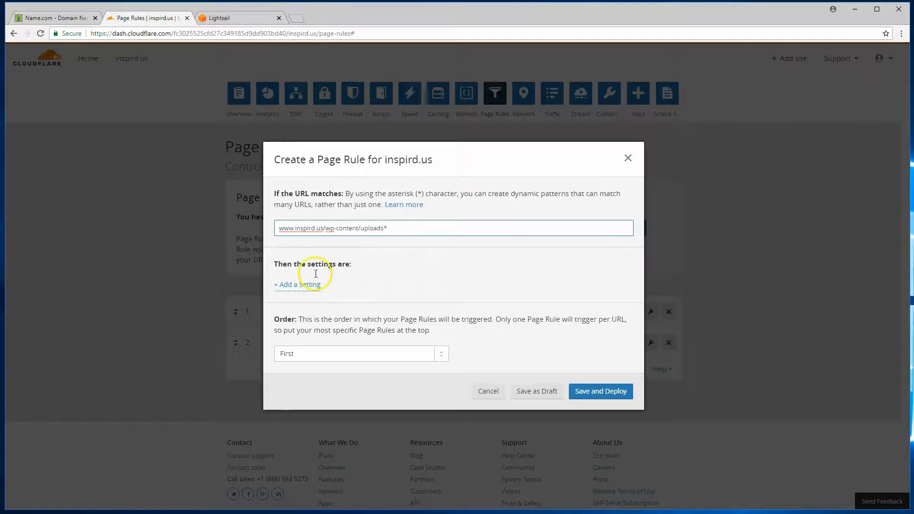
Add an Edge Cache TTL setting to the uploads rule, first a month, then 7 days
left_click(296, 284)
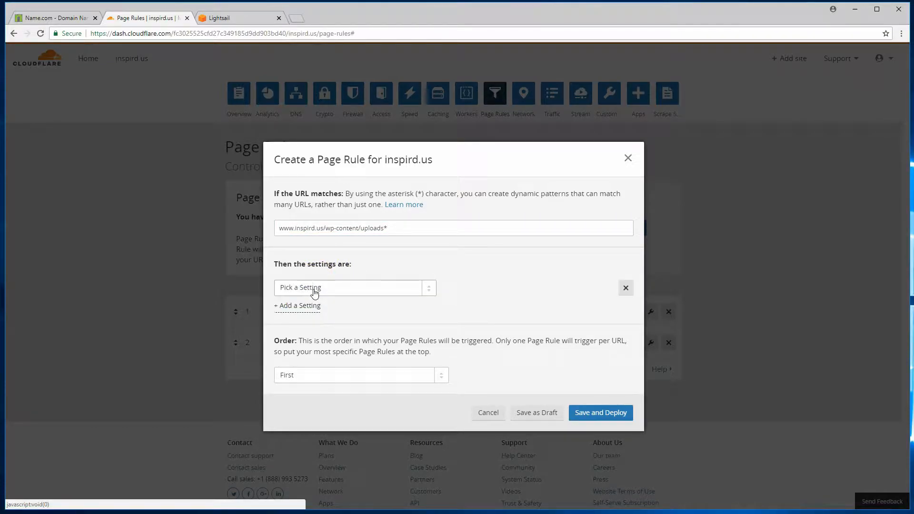
left_click(353, 288)
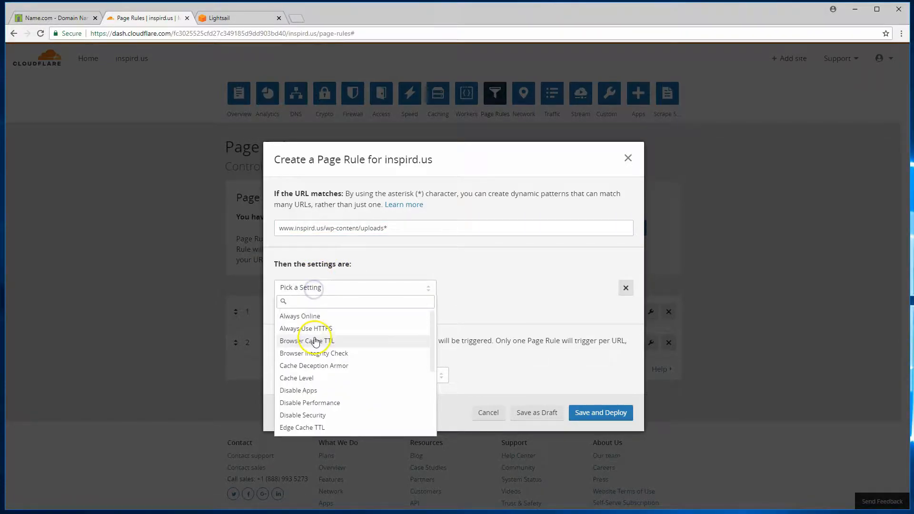
left_click(302, 427)
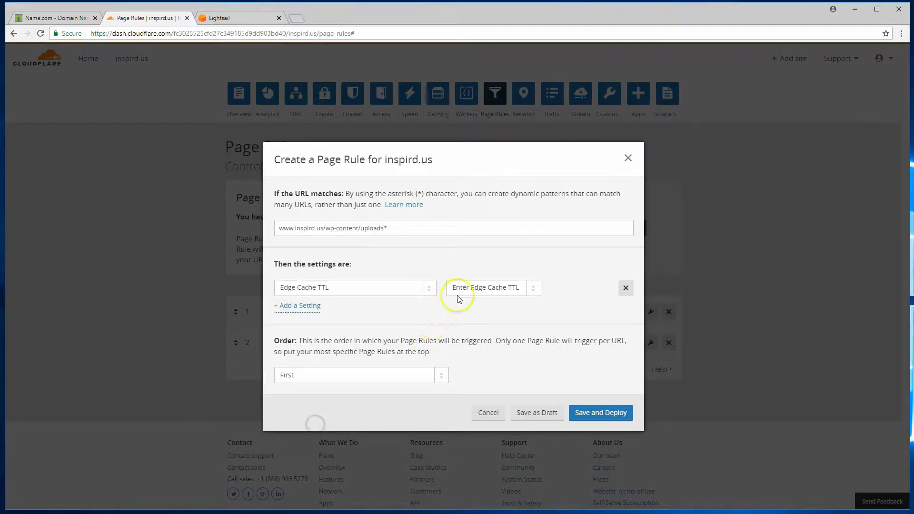
left_click(489, 287)
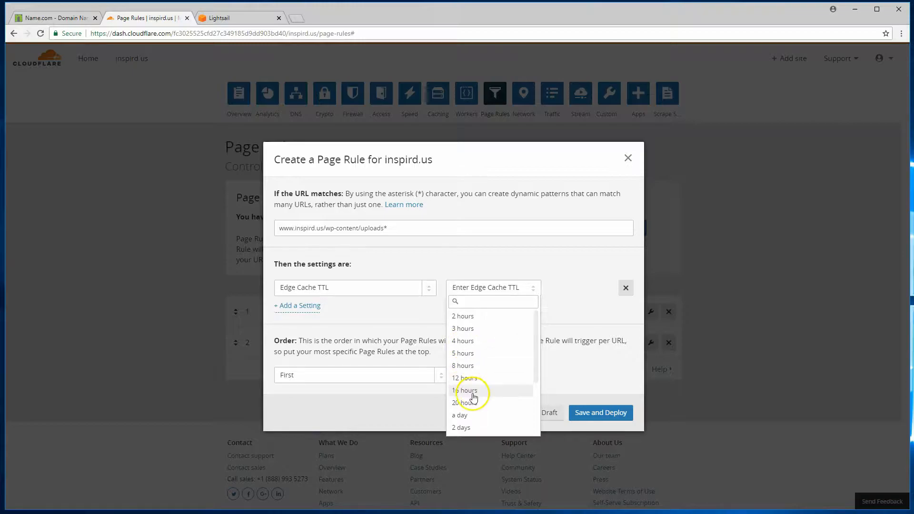
scroll("down", 3)
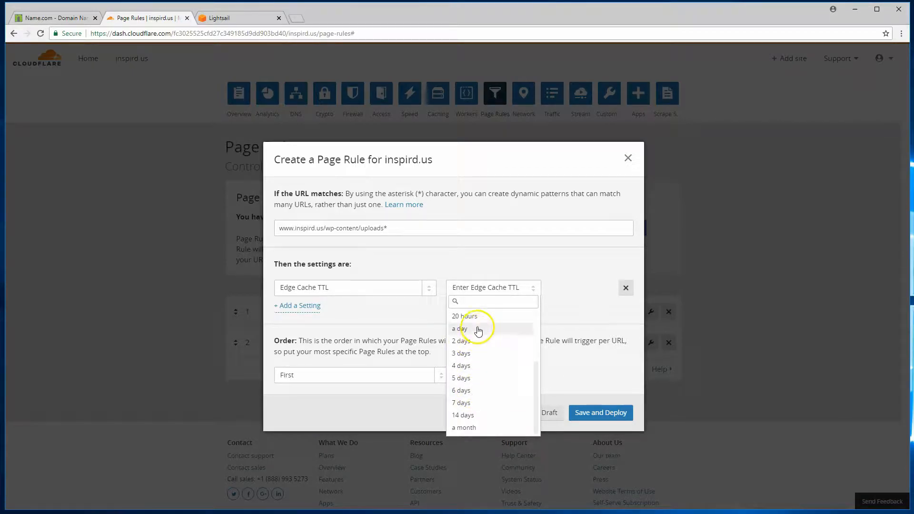
mouse_move(477, 368)
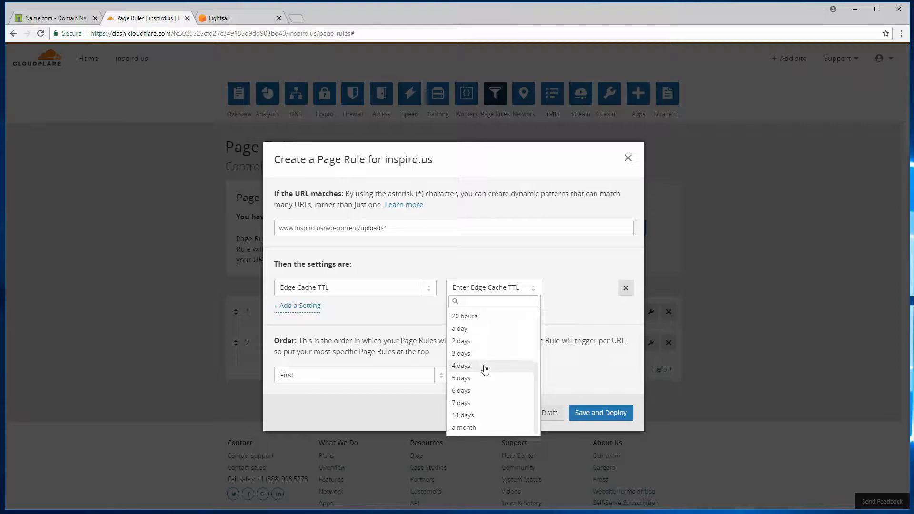
mouse_move(476, 390)
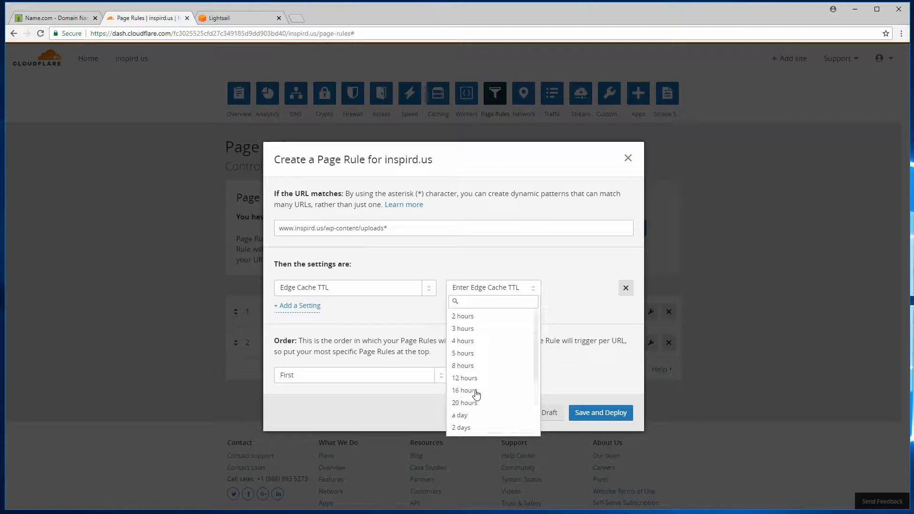
mouse_move(462, 316)
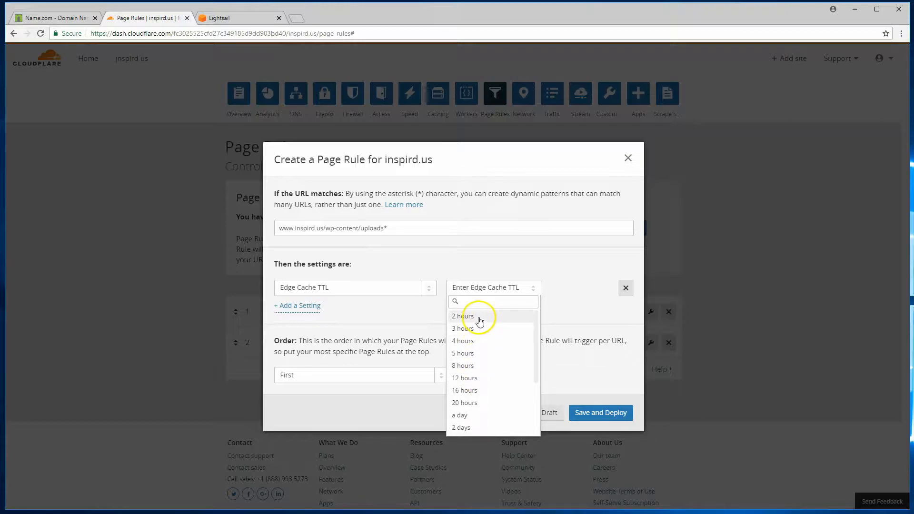
mouse_move(483, 365)
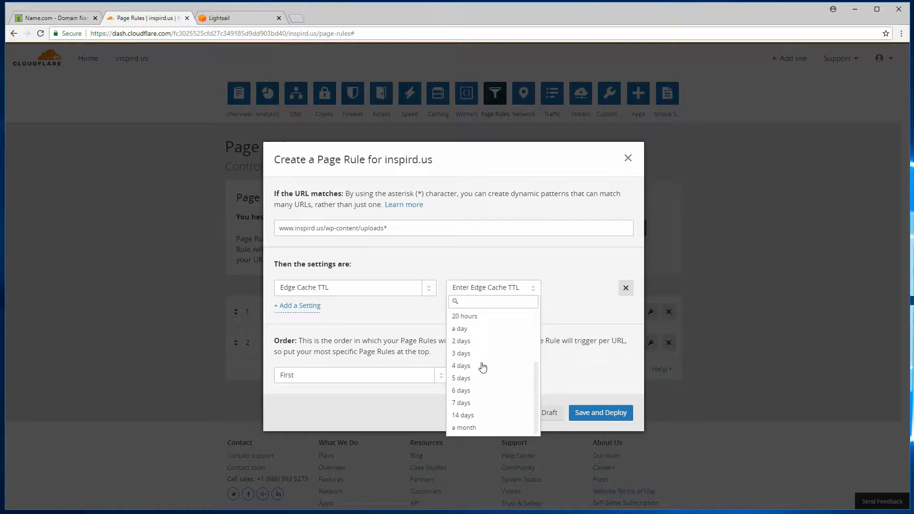
mouse_move(475, 395)
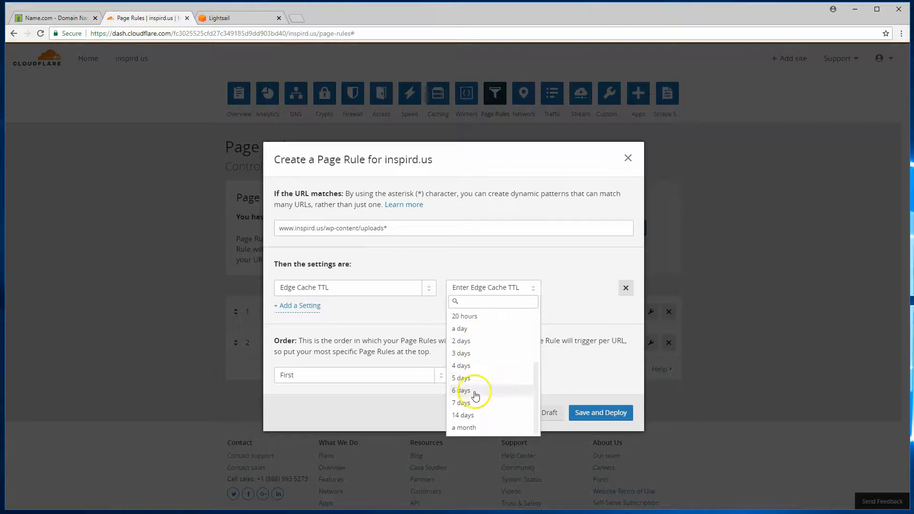
mouse_move(475, 392)
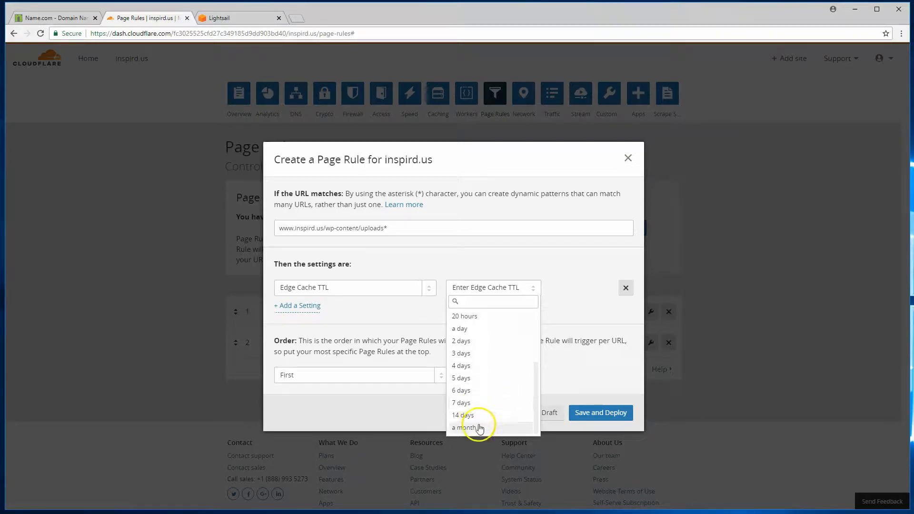
left_click(466, 428)
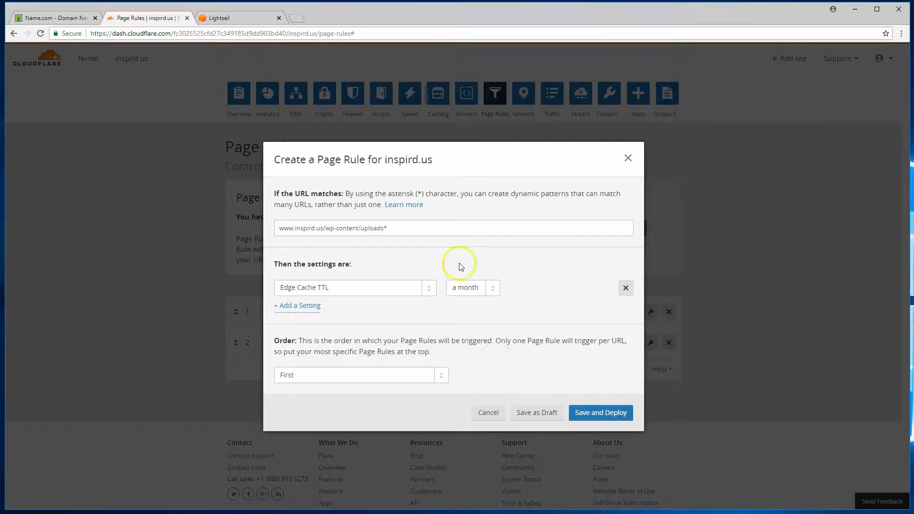
left_click(472, 288)
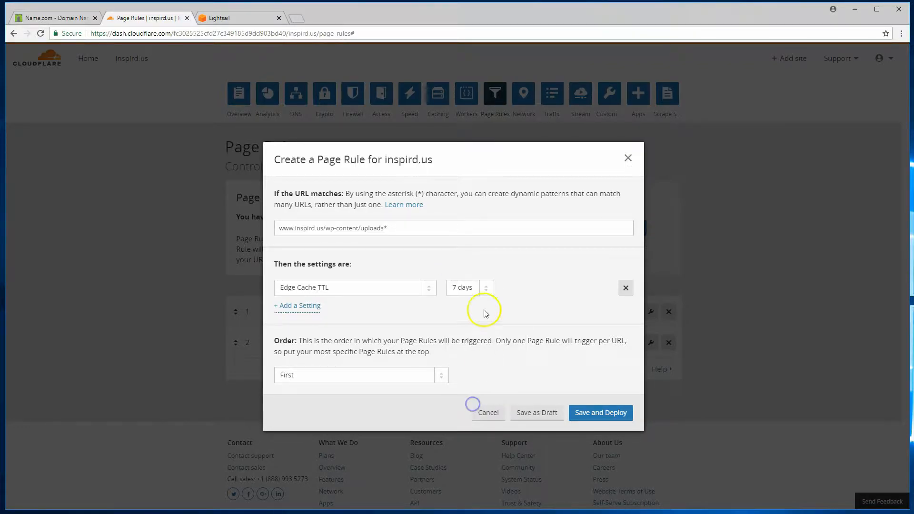
mouse_move(486, 314)
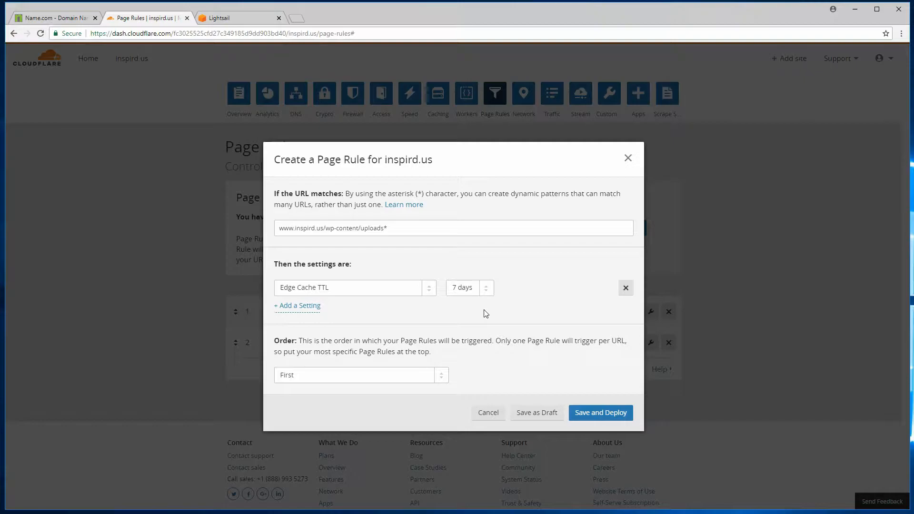
Add a Browser Cache TTL setting of 4 hours to the uploads rule
left_click(297, 305)
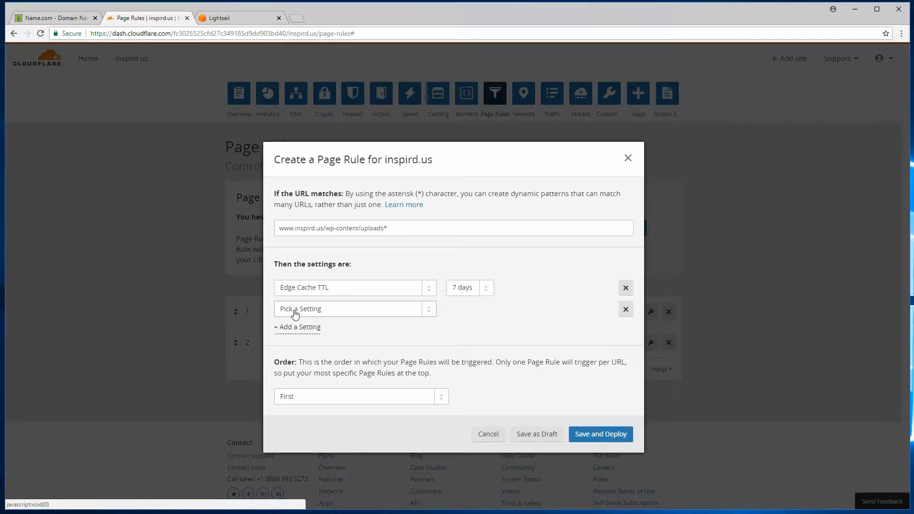
left_click(354, 309)
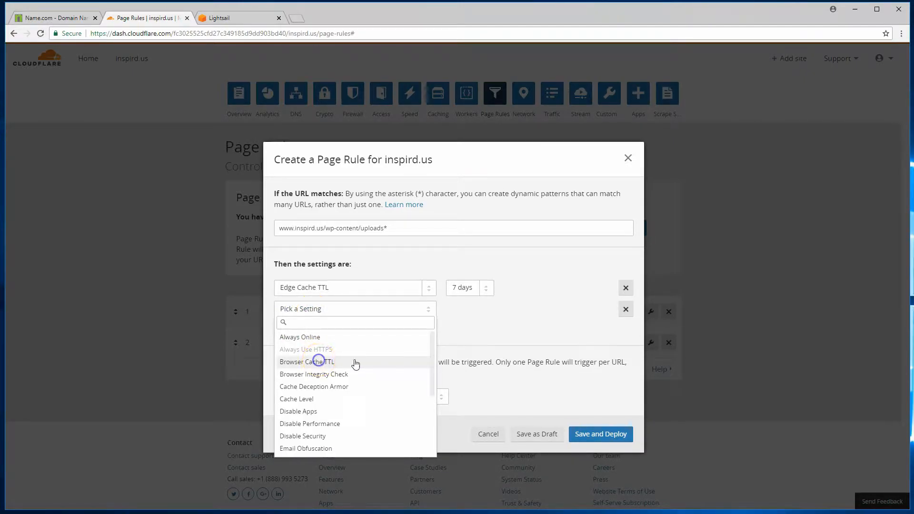
left_click(307, 362)
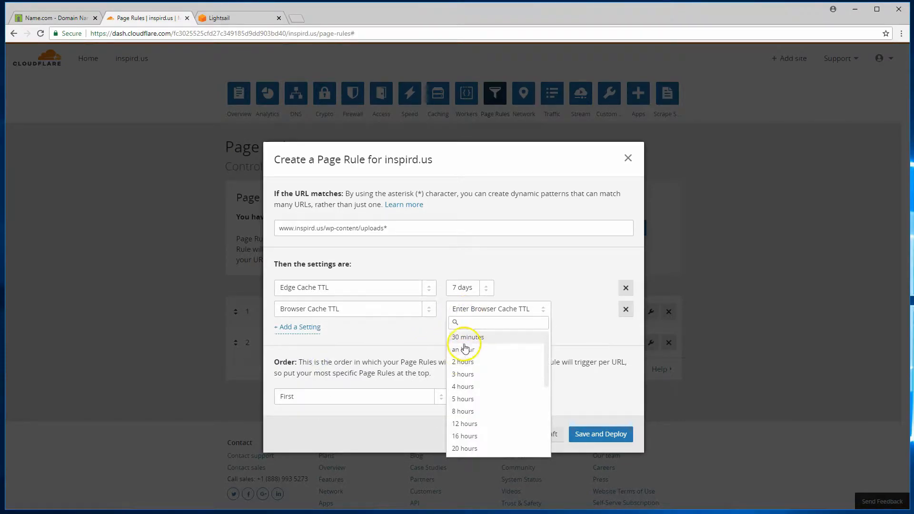
mouse_move(464, 374)
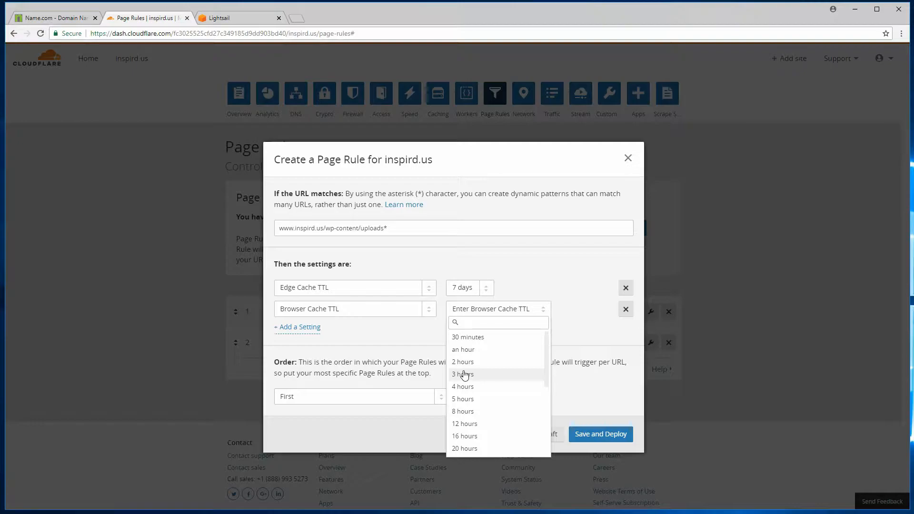
left_click(463, 387)
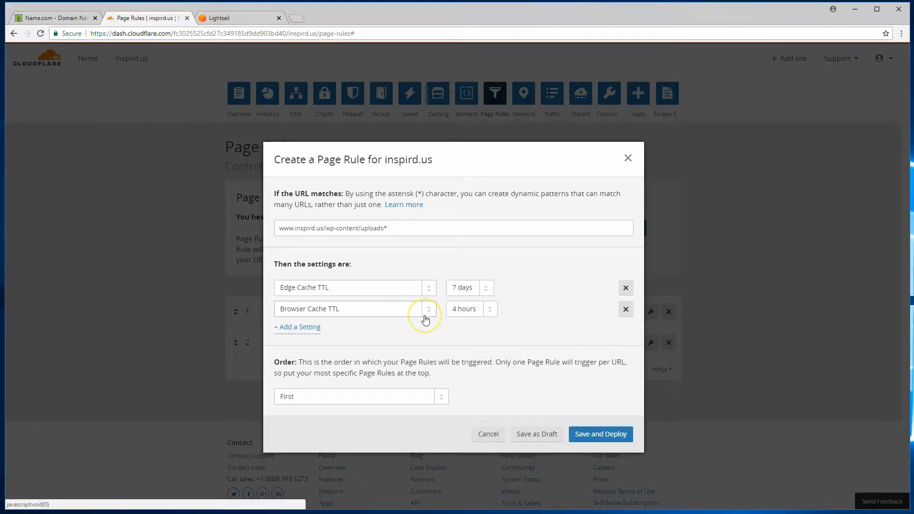
mouse_move(418, 319)
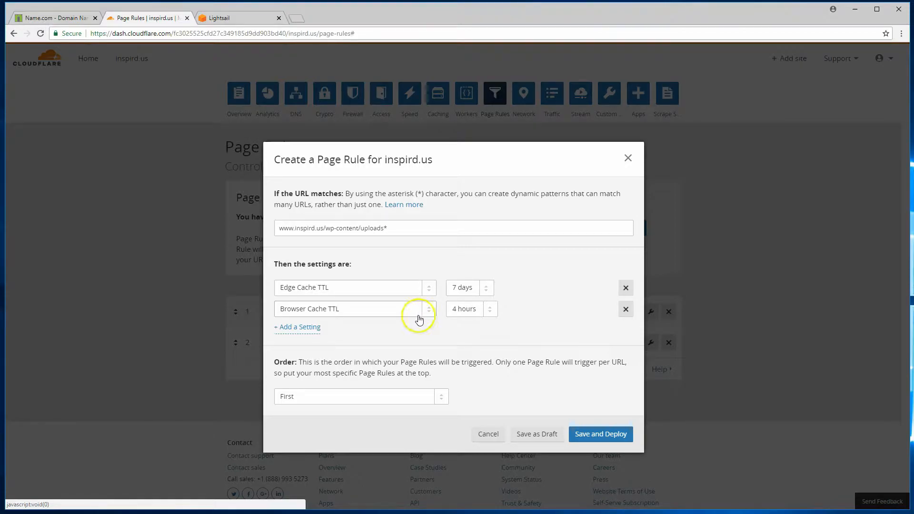
Add a Cache Level of Cache Everything and save and deploy the rule
left_click(297, 327)
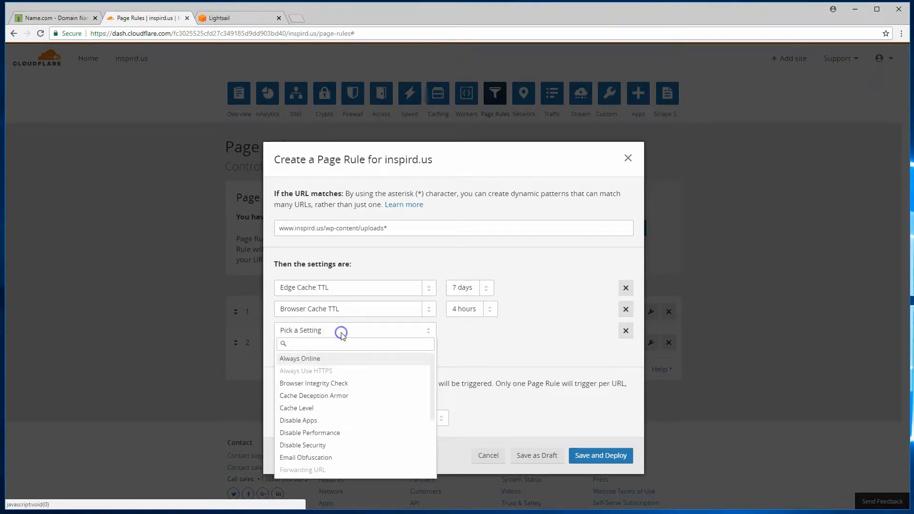
left_click(296, 407)
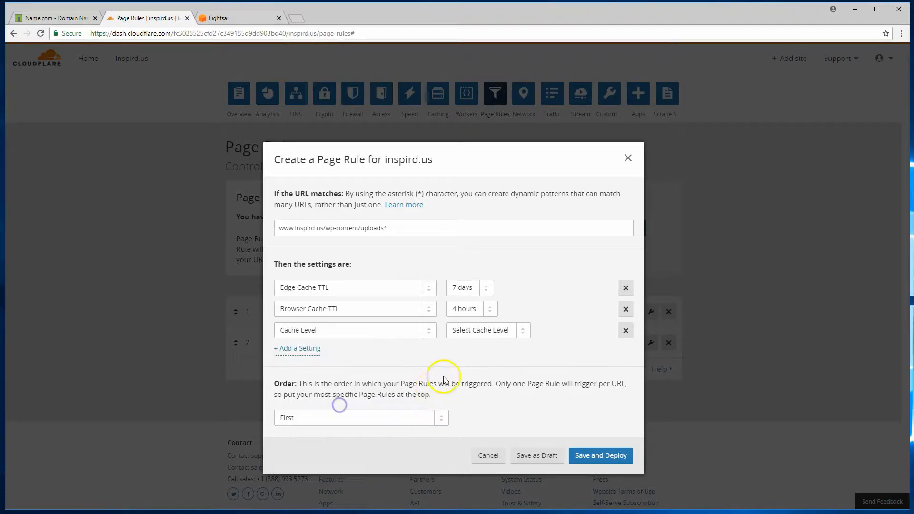
left_click(485, 330)
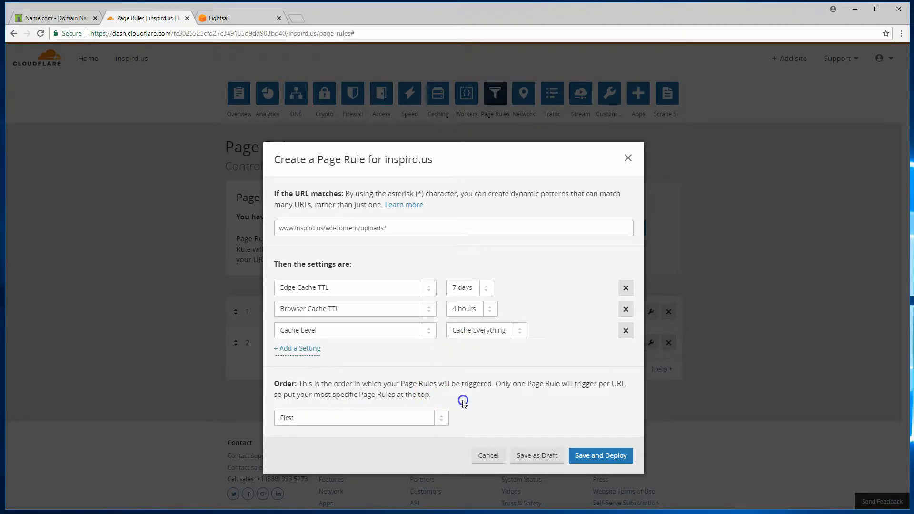
left_click(601, 455)
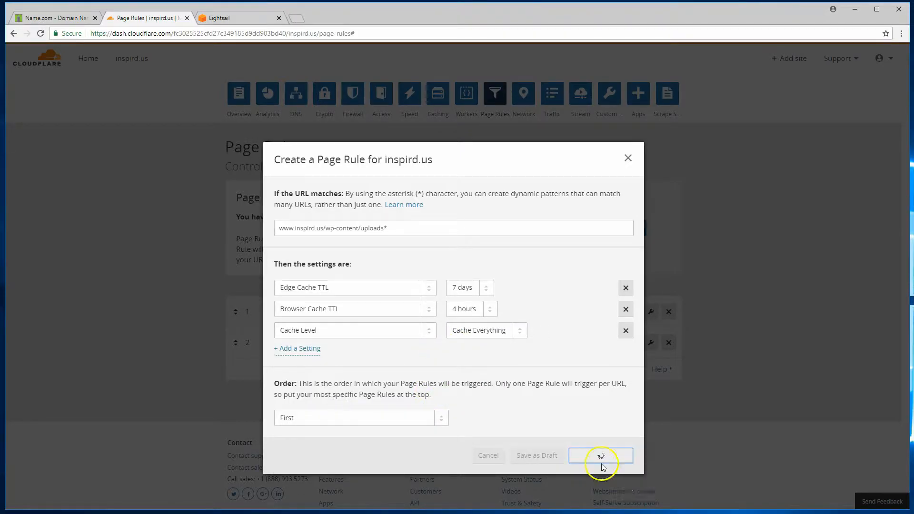
Finish deploying, then review the wp-admin* rule and cancel without changes
left_click(600, 454)
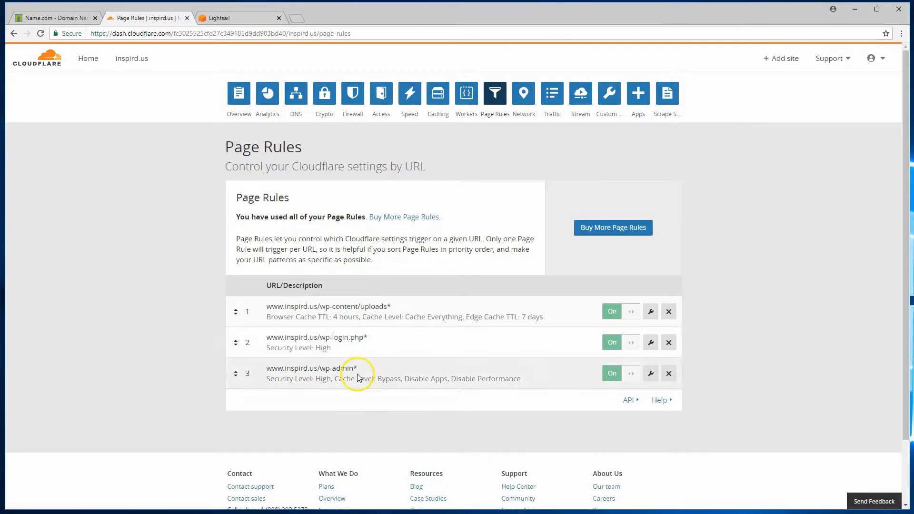
left_click(649, 373)
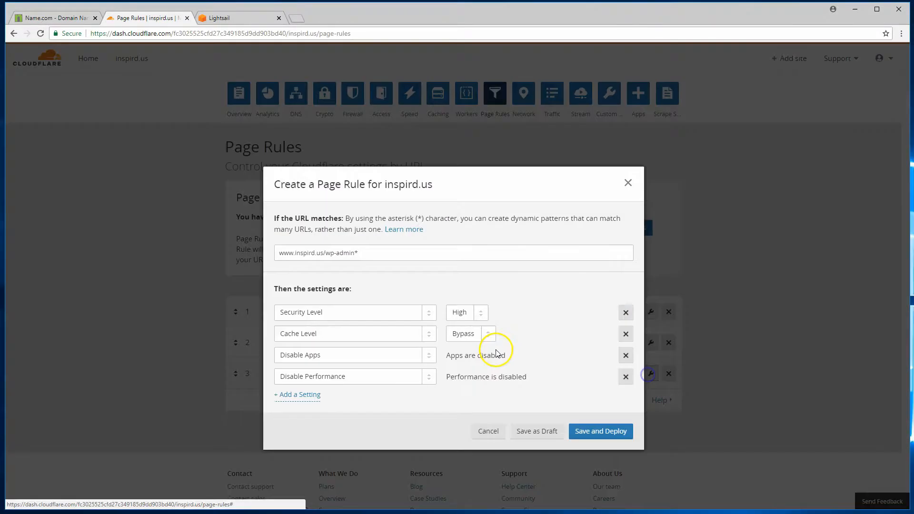
left_click(487, 430)
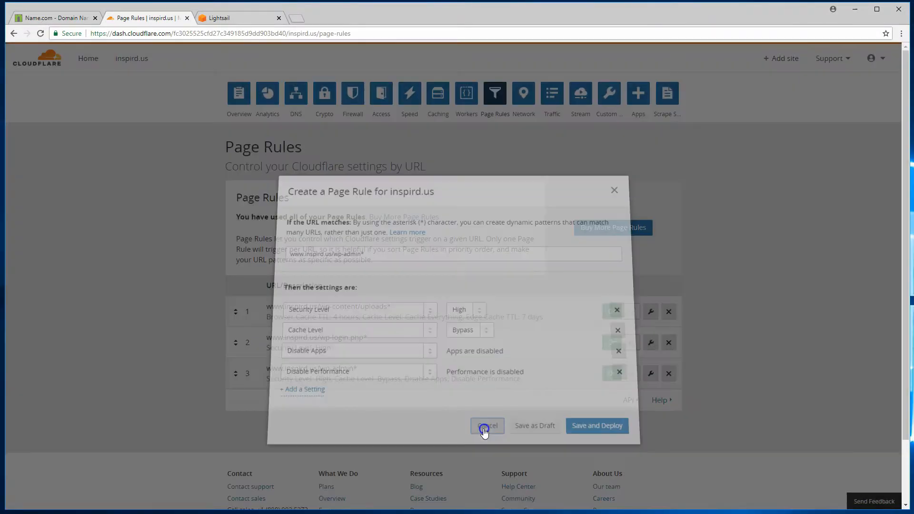
left_click(486, 426)
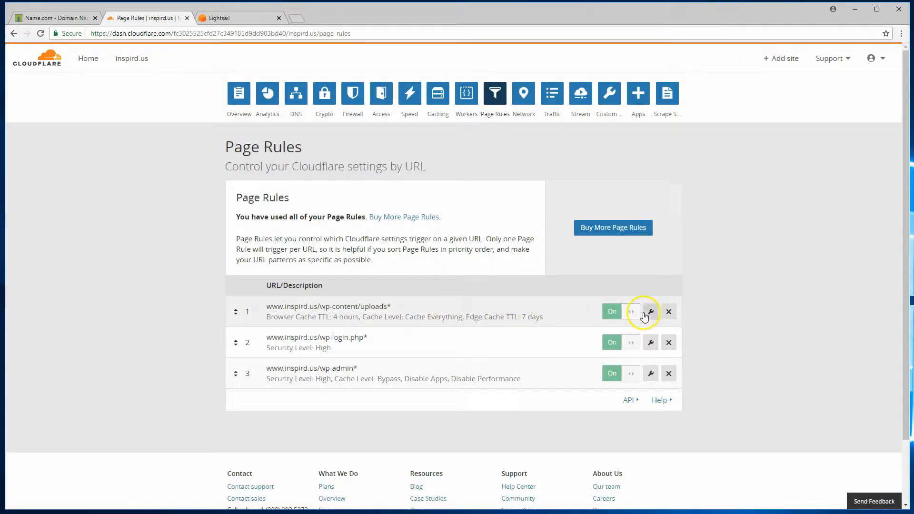
Edit the uploads* rule's Edge Cache TTL to a month and save and deploy it
left_click(650, 311)
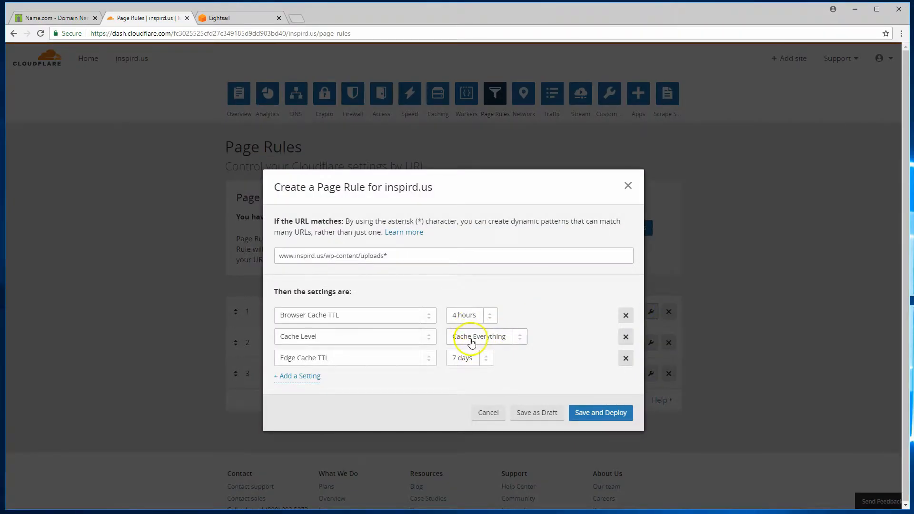
left_click(469, 315)
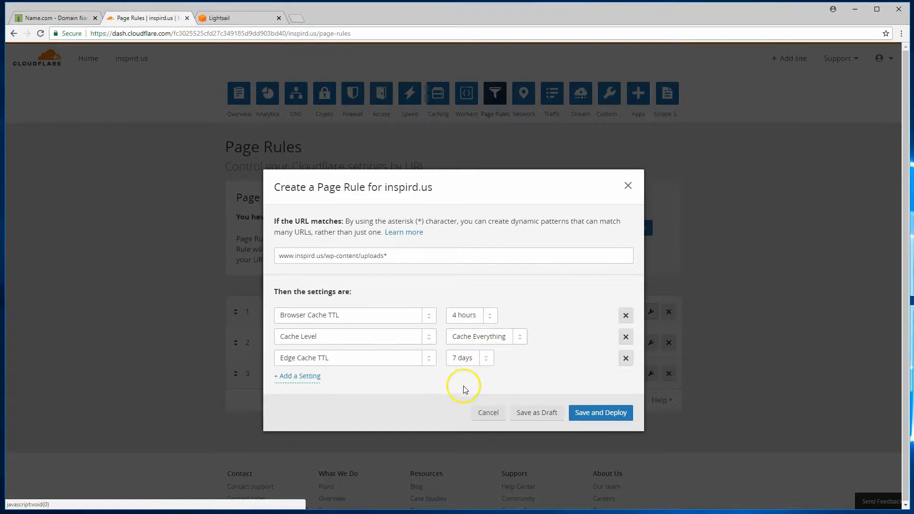
left_click(469, 358)
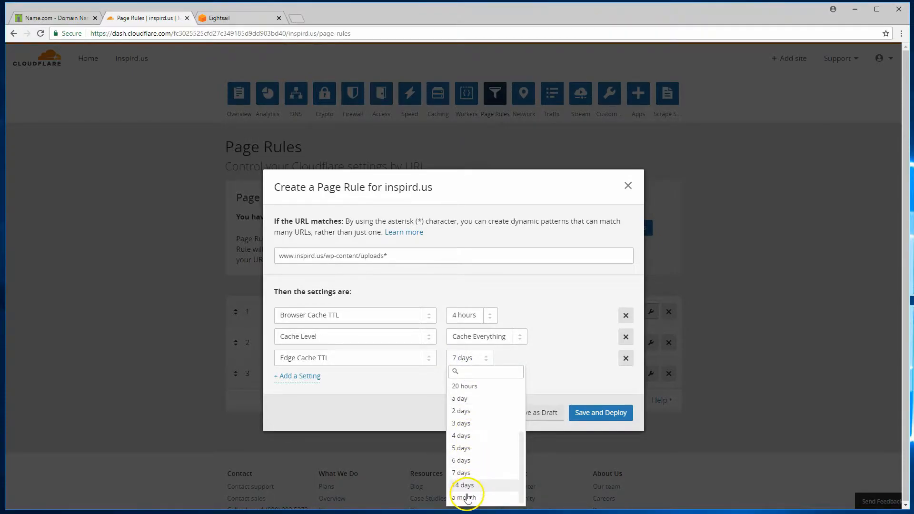
left_click(465, 498)
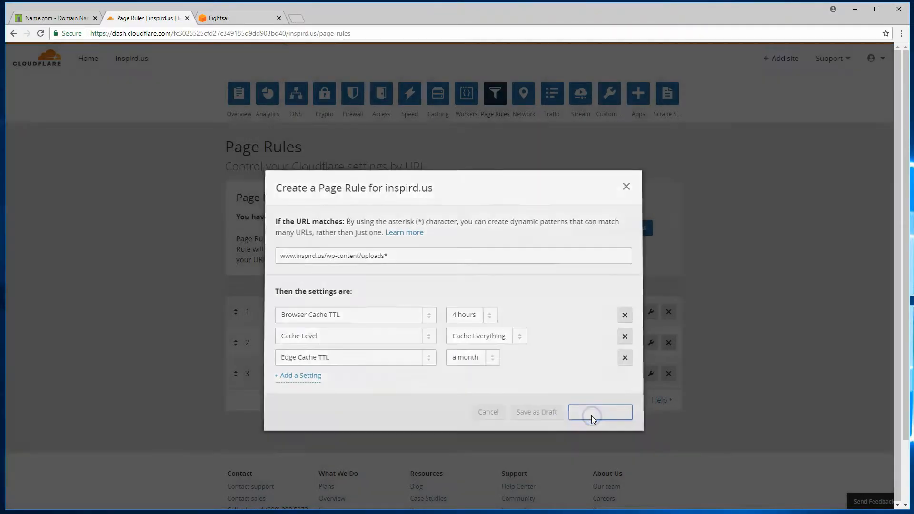
left_click(600, 411)
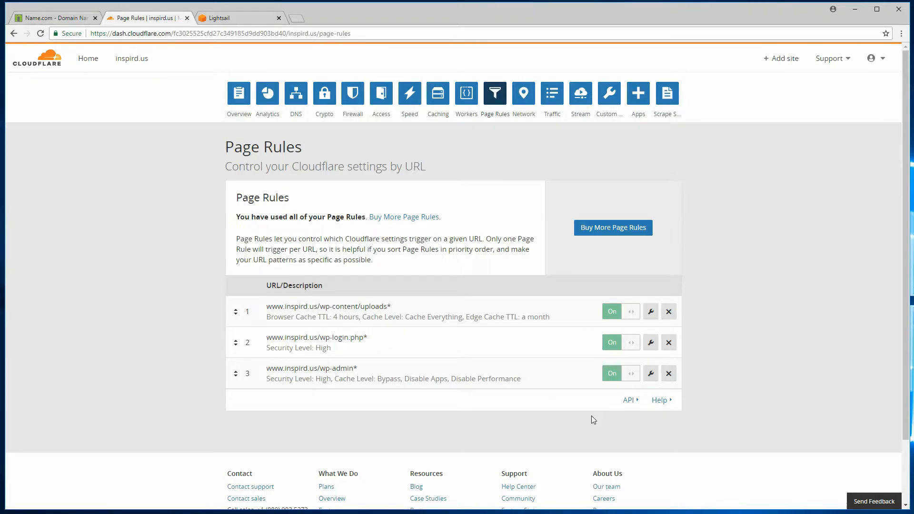
left_click(438, 93)
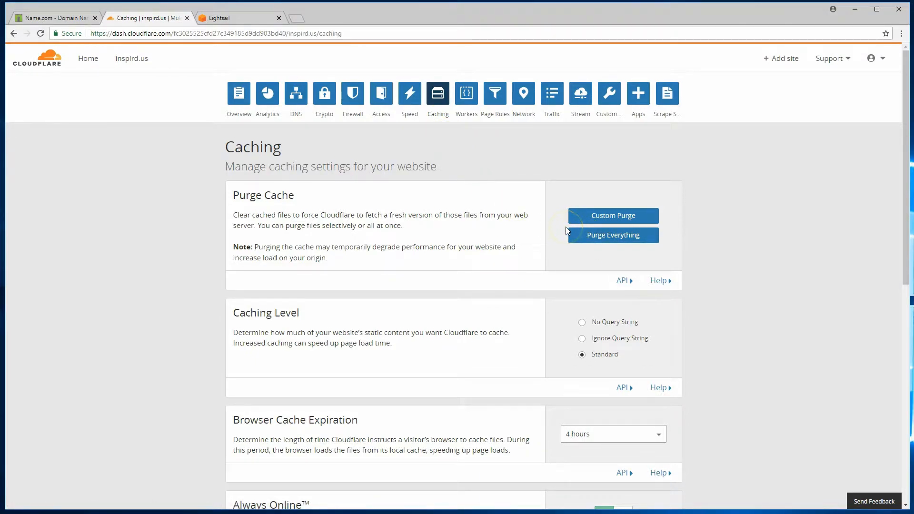
mouse_move(685, 238)
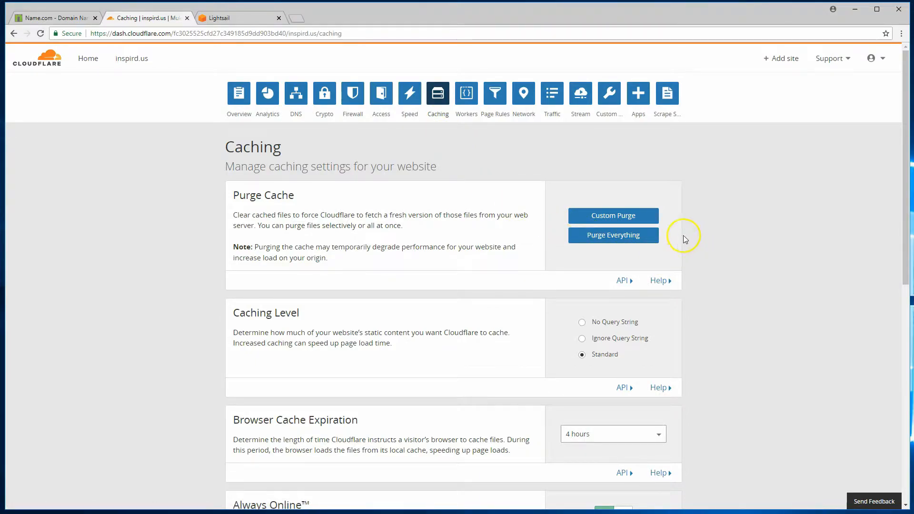
mouse_move(674, 239)
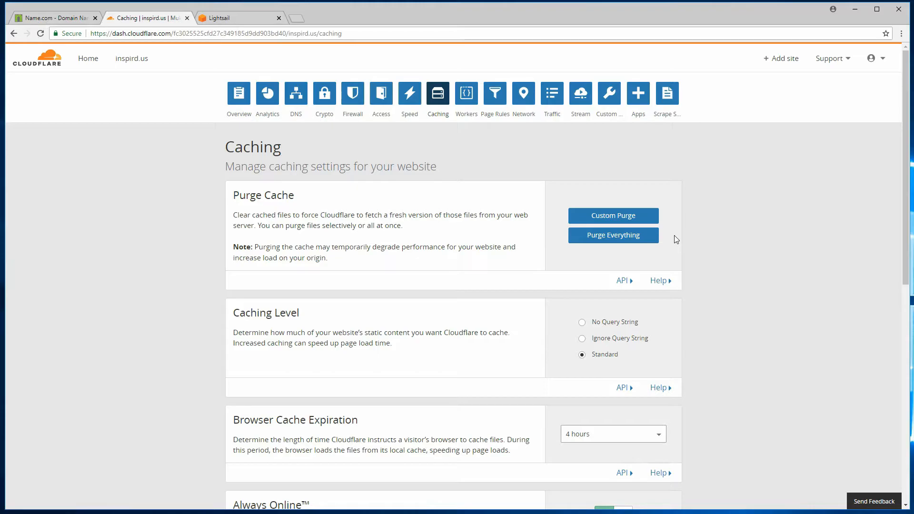
left_click(612, 216)
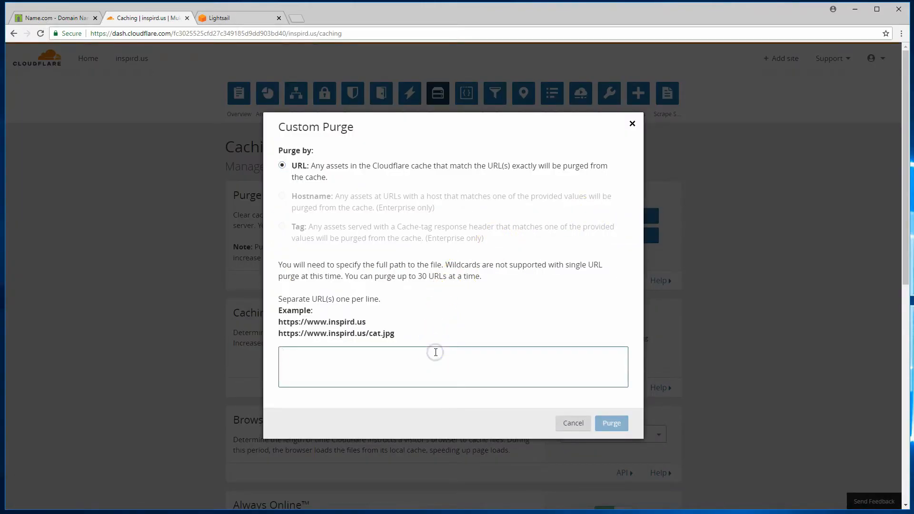
left_click(435, 366)
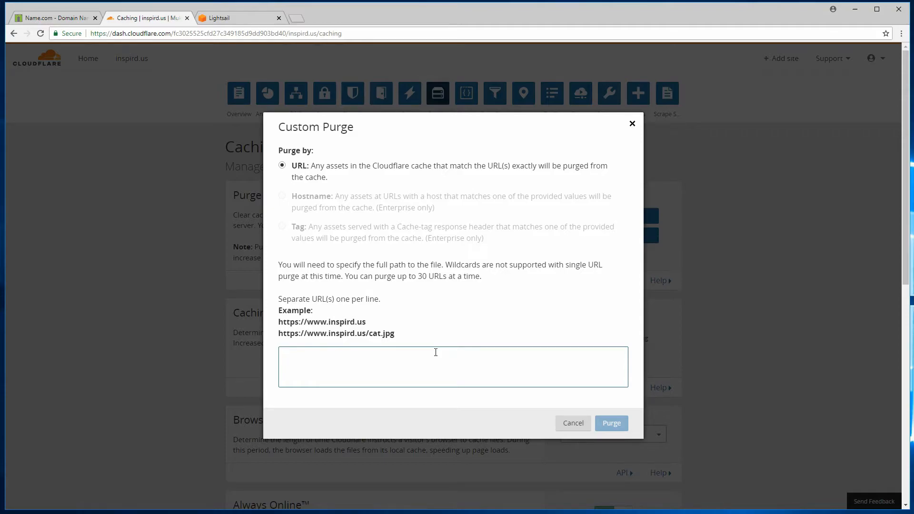
left_click(453, 366)
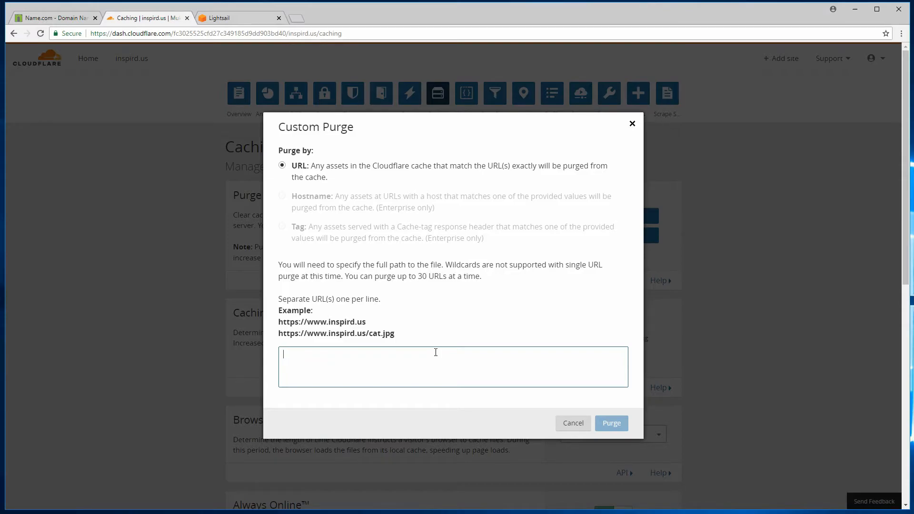
left_click(494, 94)
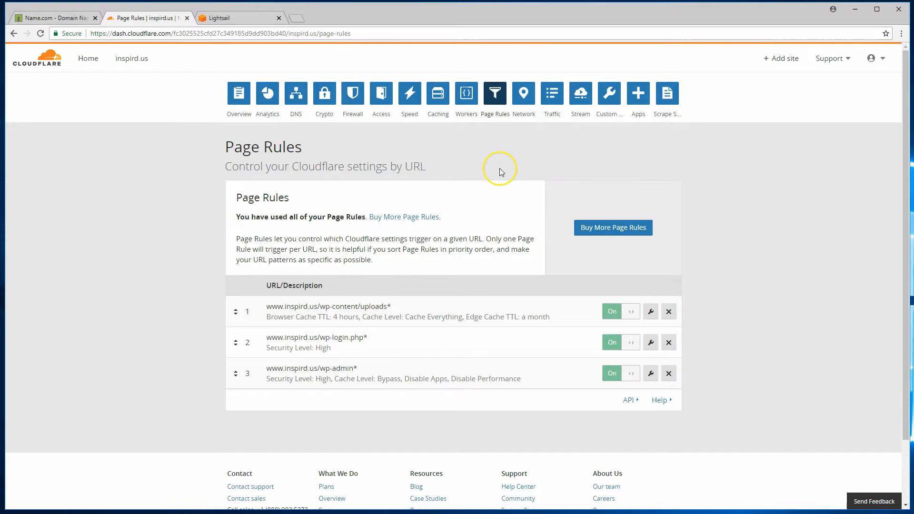
mouse_move(369, 275)
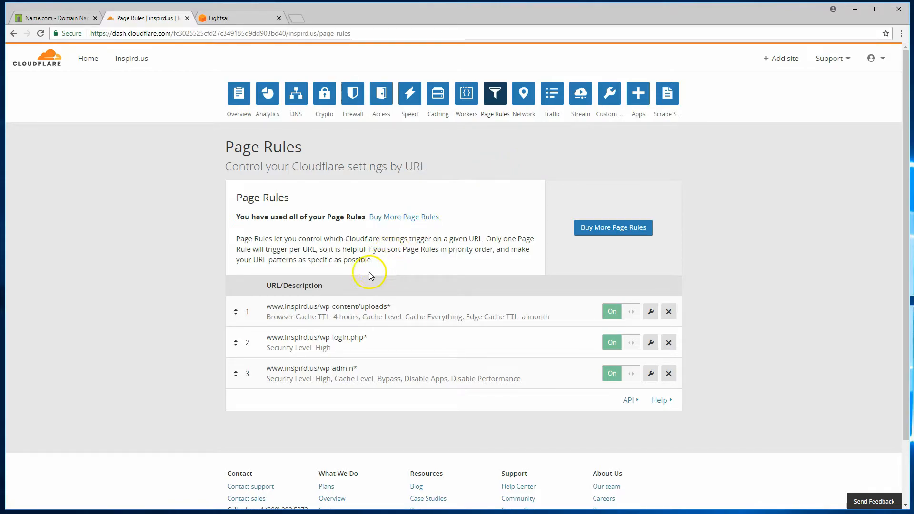
mouse_move(709, 335)
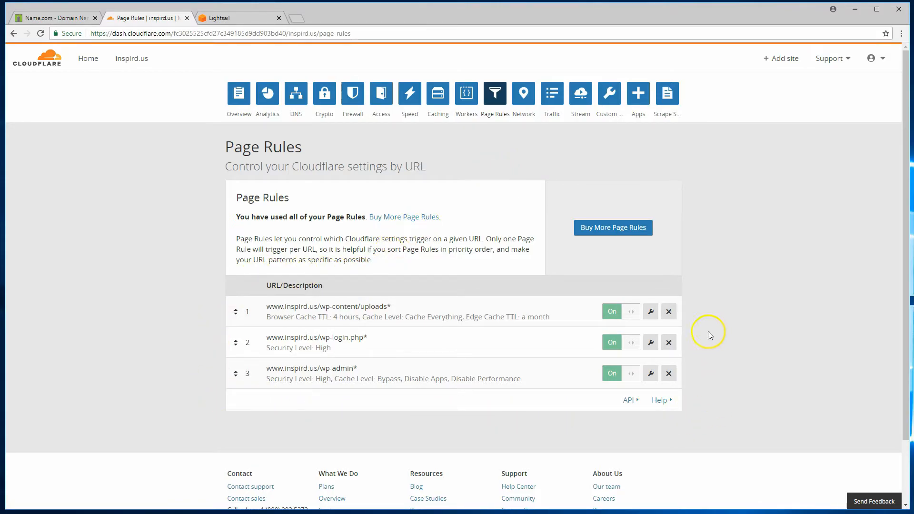
mouse_move(300, 295)
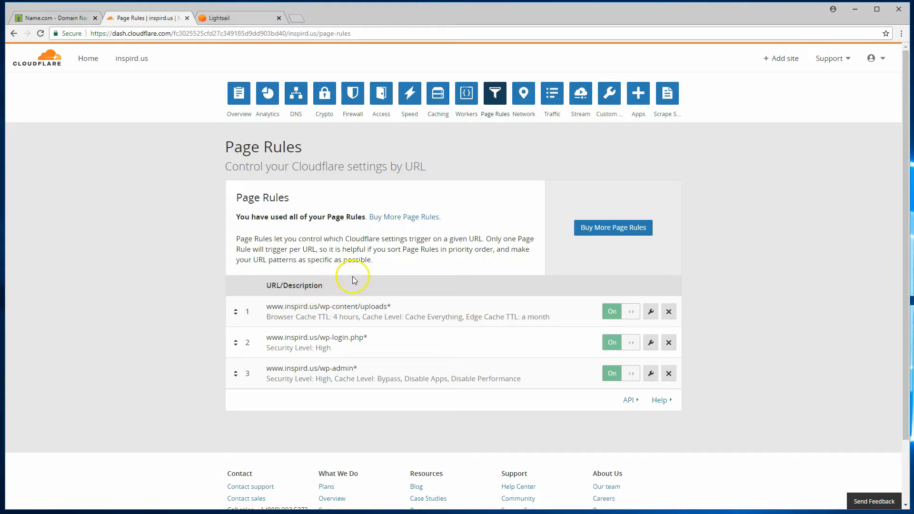
mouse_move(394, 241)
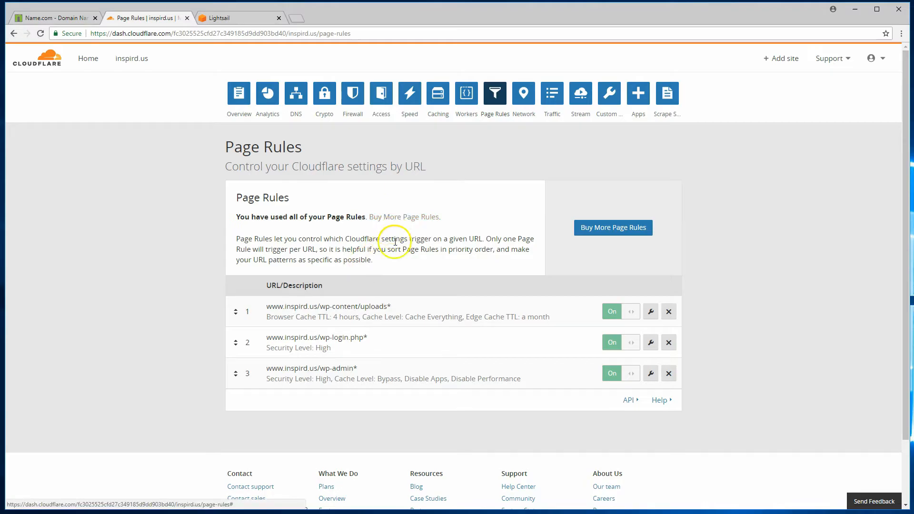